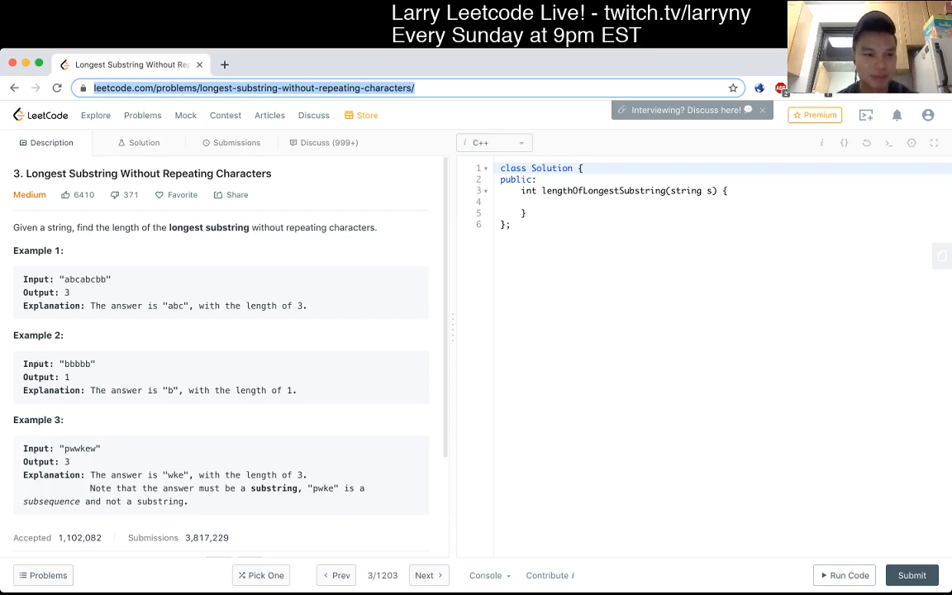
Read the abcabcbb example and place the cursor in the empty function body
{"action": "scroll", "scroll_direction": "down", "scroll_amount": 3}
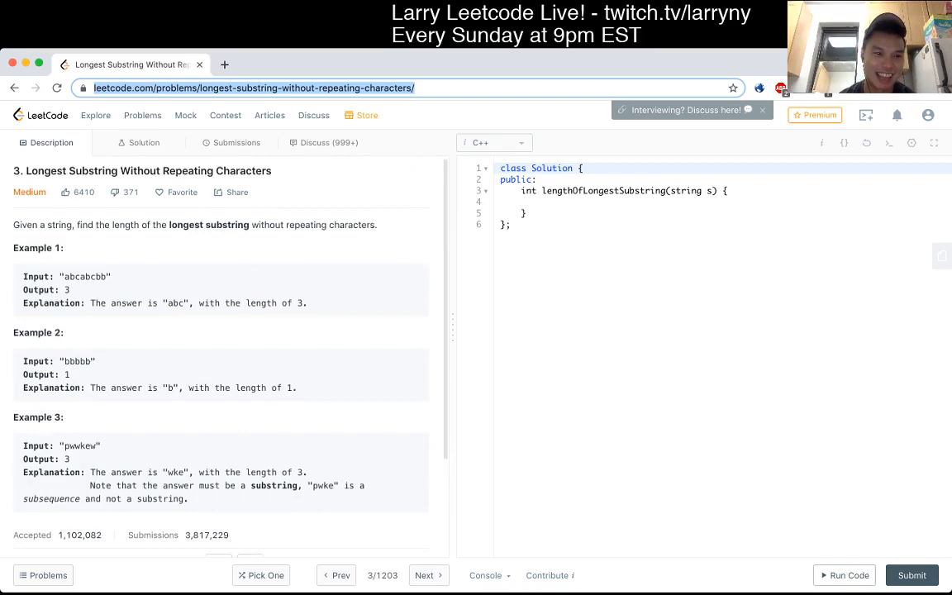
{"action": "left_click_drag", "start_coordinate": [35, 227], "coordinate": [64, 251]}
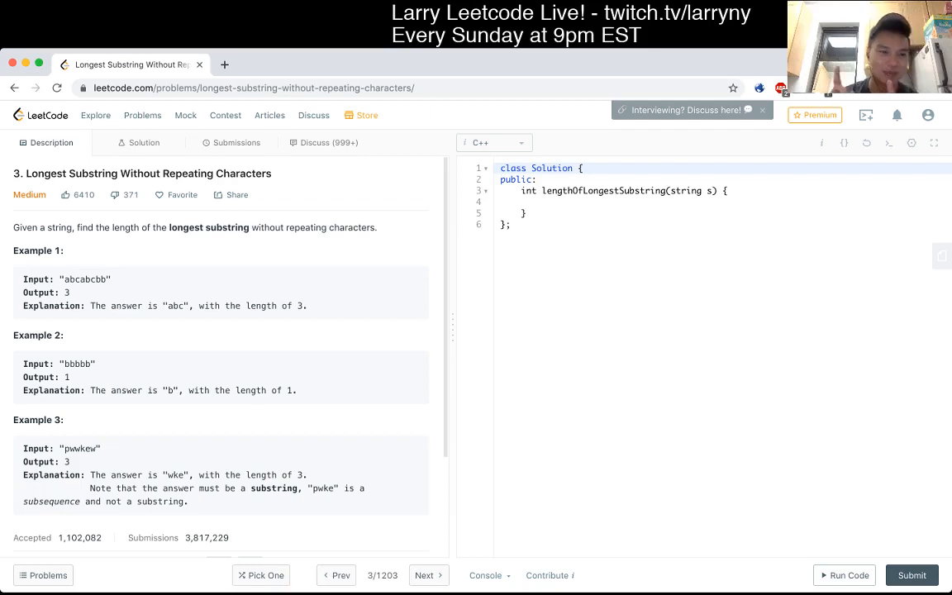
{"action": "double_click", "coordinate": [65, 279]}
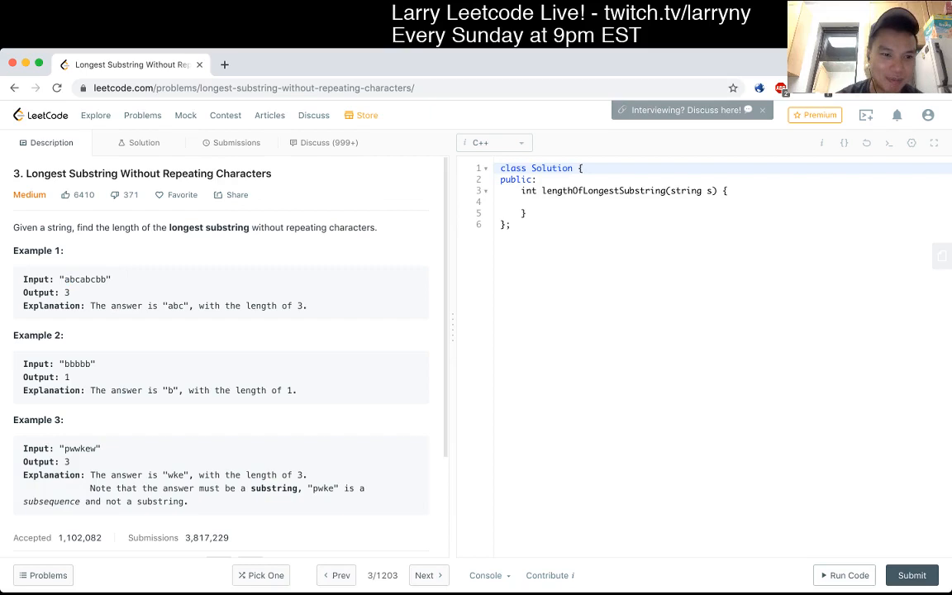
{"action": "double_click", "coordinate": [71, 279]}
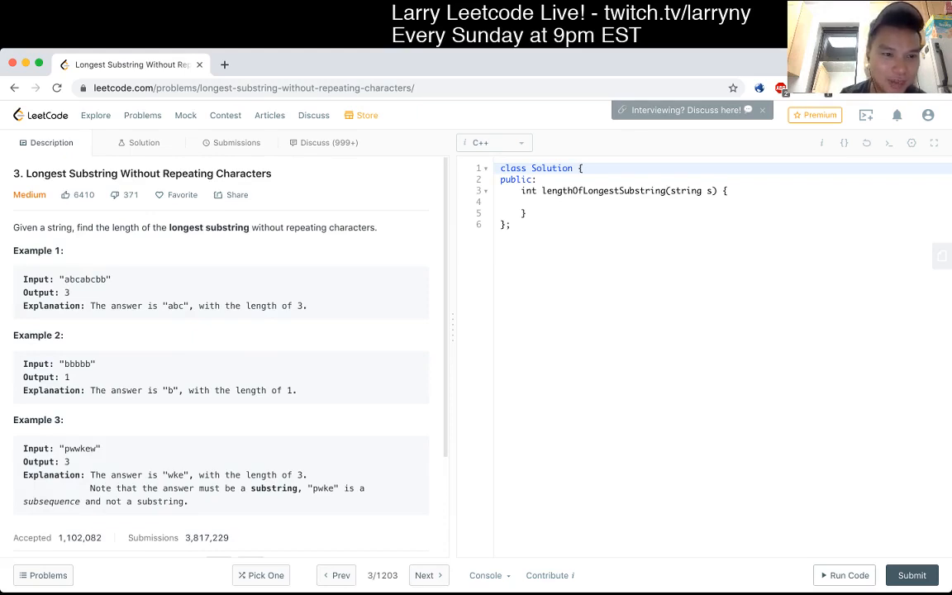
{"action": "double_click", "coordinate": [76, 279]}
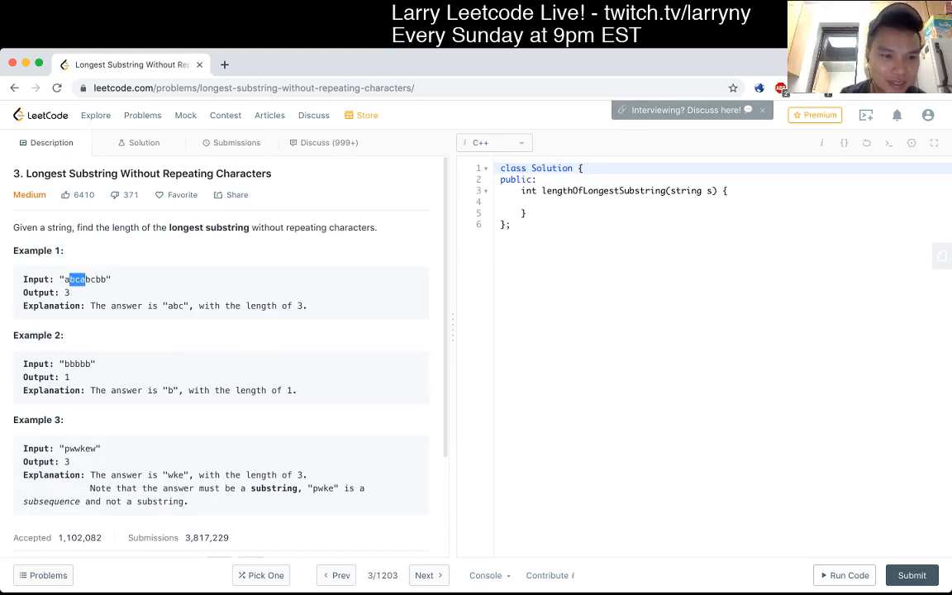
{"action": "scroll", "scroll_direction": "down", "scroll_amount": 3}
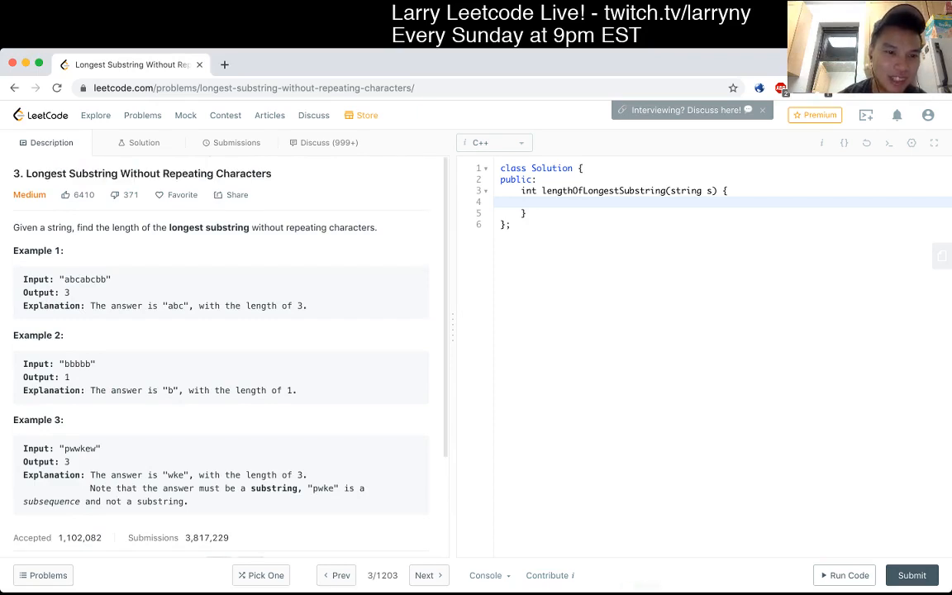
{"action": "double_click", "coordinate": [86, 280]}
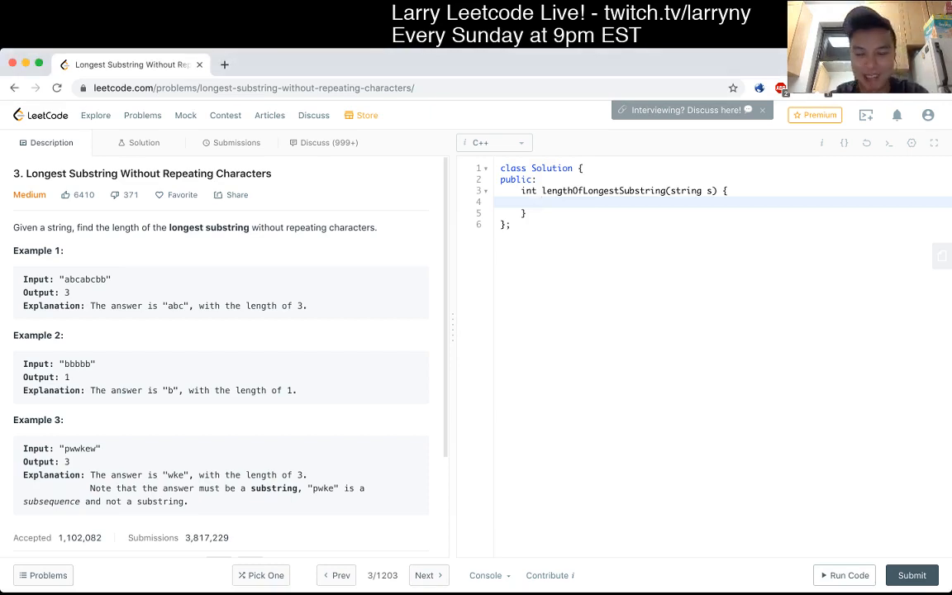
Declare set<char> in and a for loop over s.size()
{"action": "type", "text": "map"}
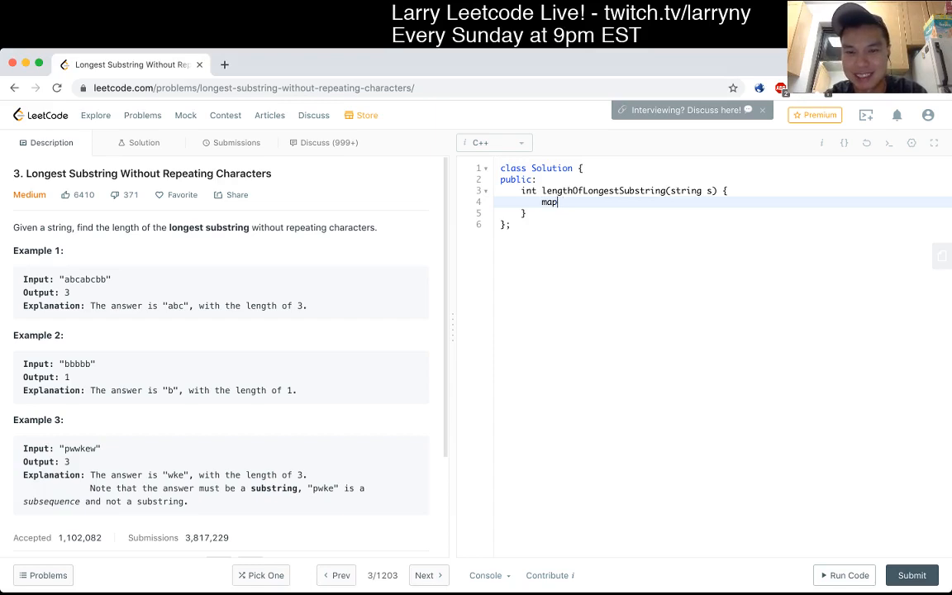
{"action": "type", "text": "set<cho"}
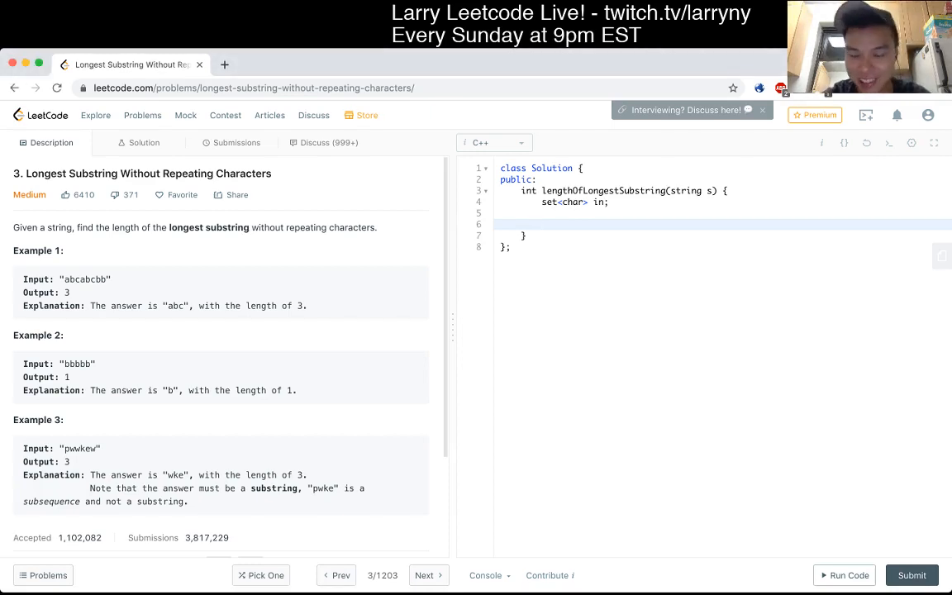
{"action": "type", "text": "for (int i"}
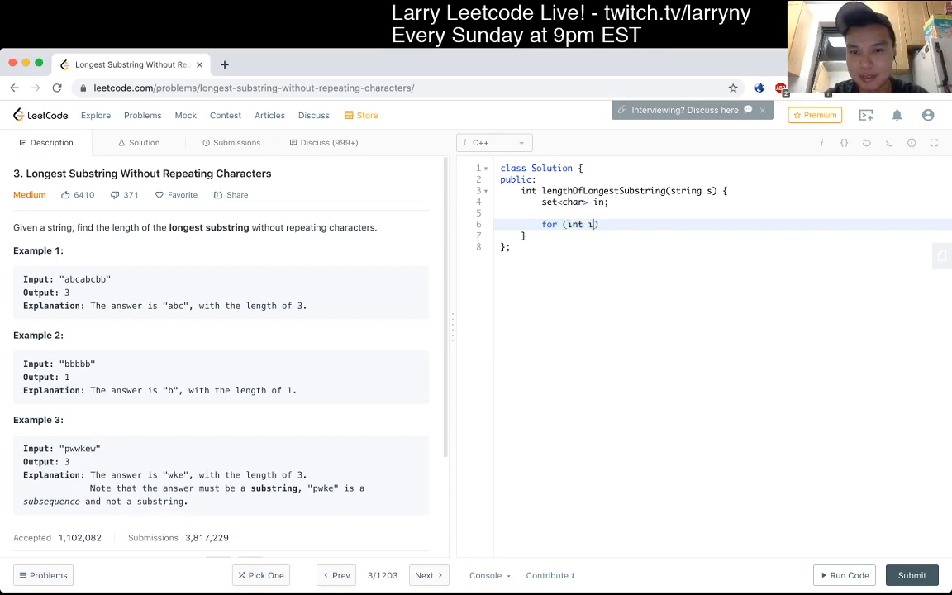
{"action": "type", "text": "= 0; i <"}
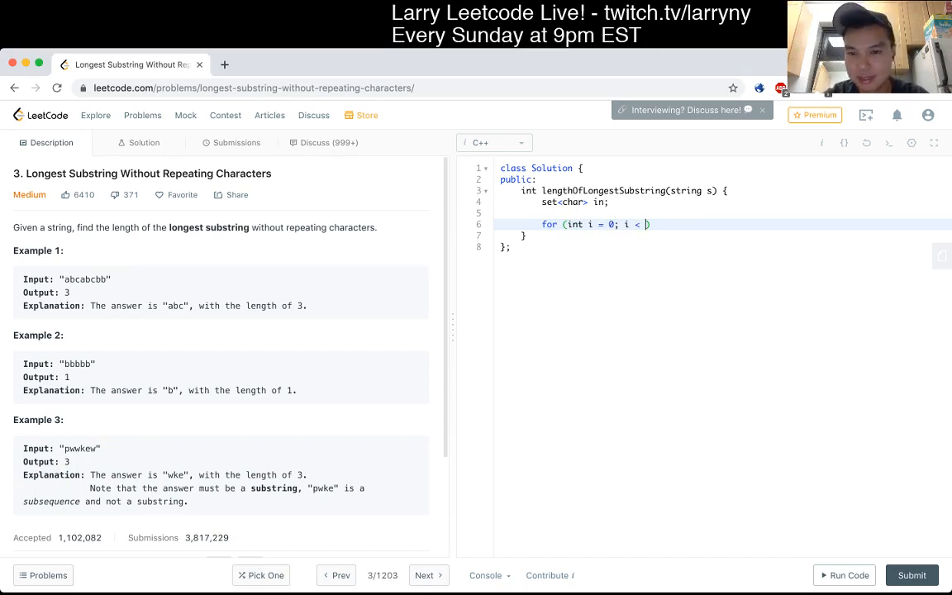
{"action": "type", "text": "s.size(); i)"}
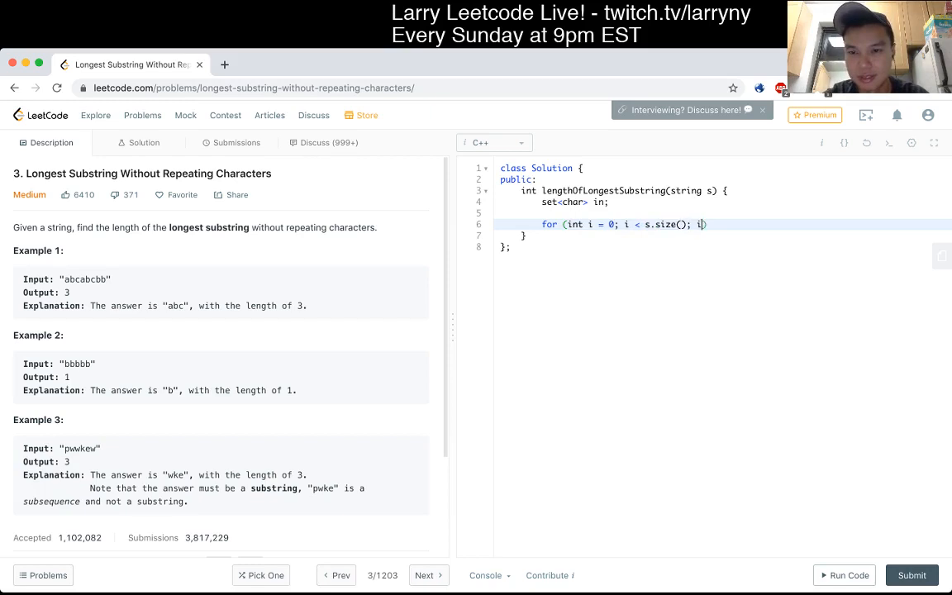
{"action": "type", "text": "++) {"}
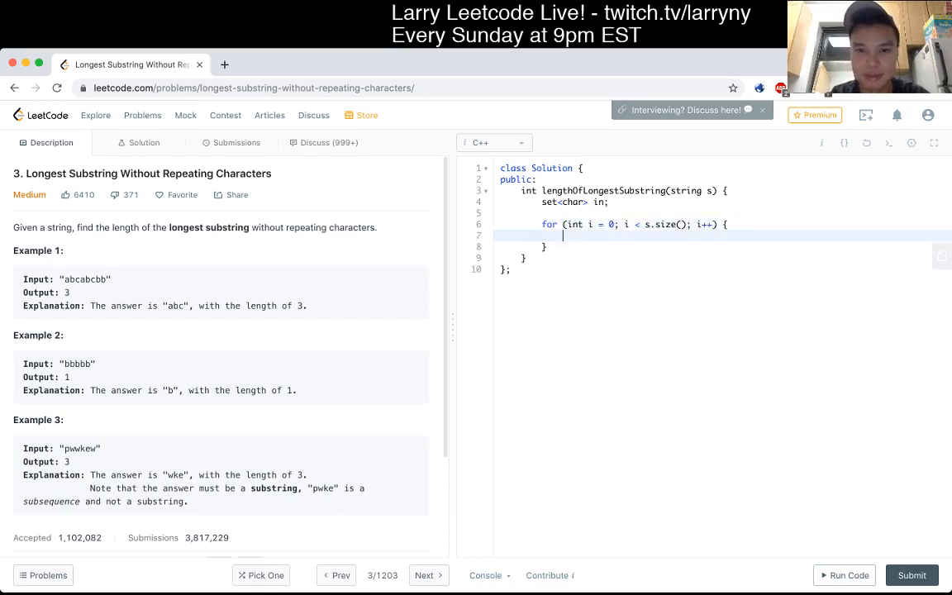
Add empty current and result strings and a final return result;
{"action": "type", "text": "string"}
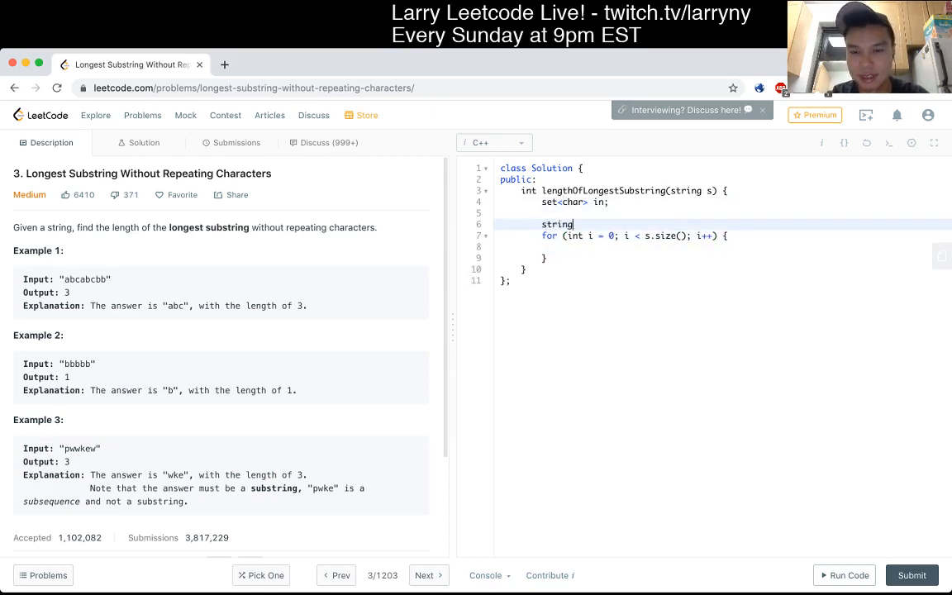
{"action": "type", "text": "cu"}
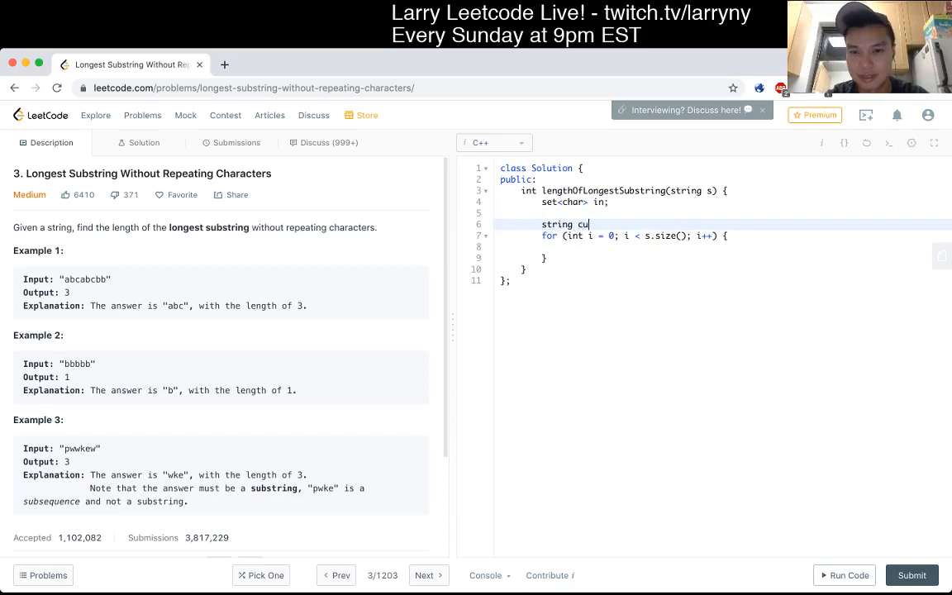
{"action": "type", "text": "rrent = \"\";"}
{"action": "type", "text": "string"}
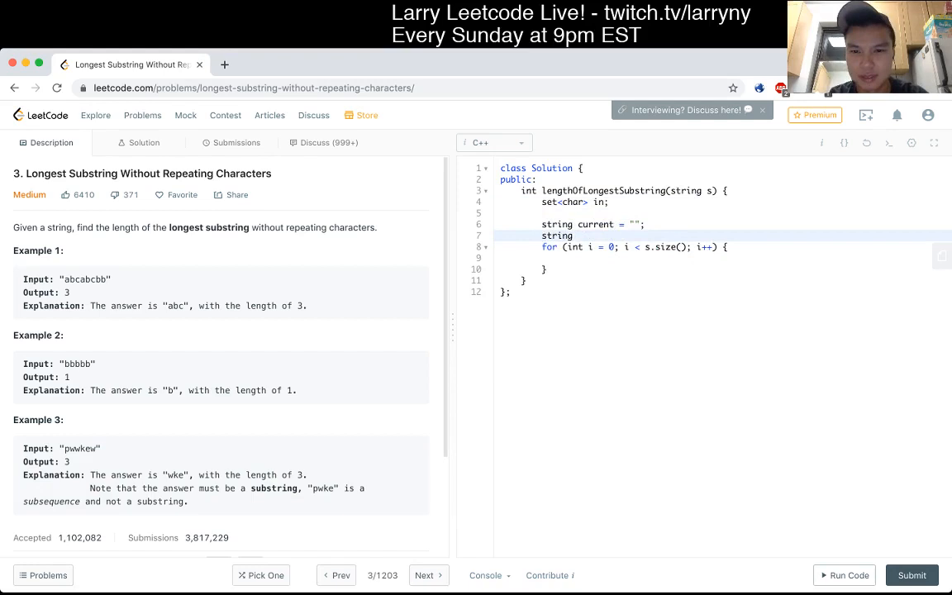
{"action": "type", "text": "reslt = \"\";"}
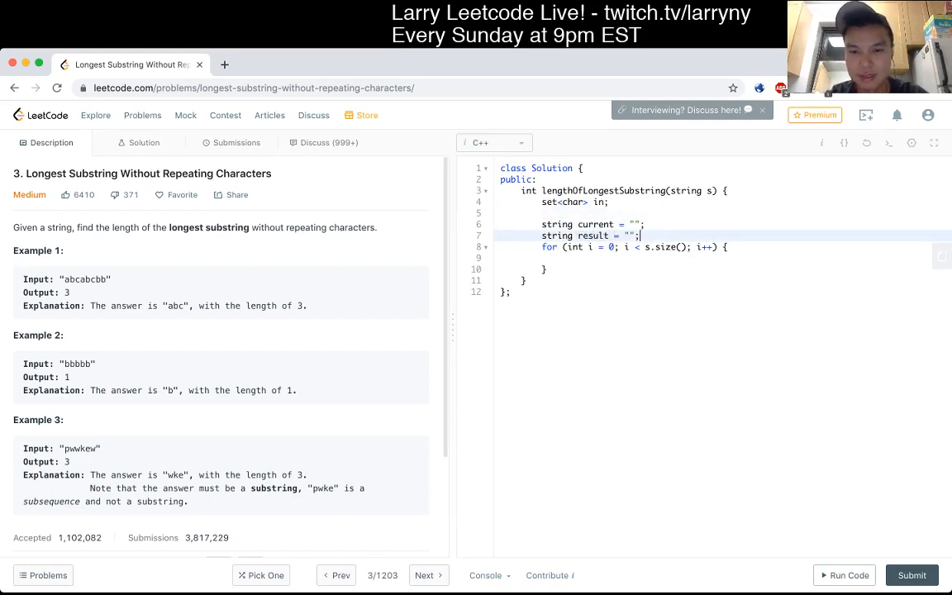
{"action": "type", "text": "return result;"}
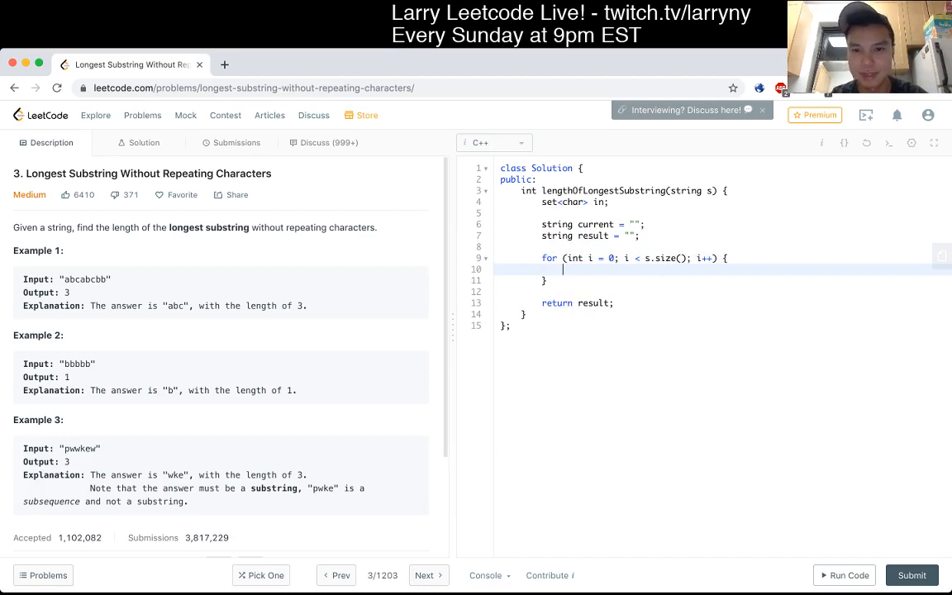
Add an if on in.find(s[i]) that inserts s[i] into in and appends it to current
{"action": "type", "text": "if"}
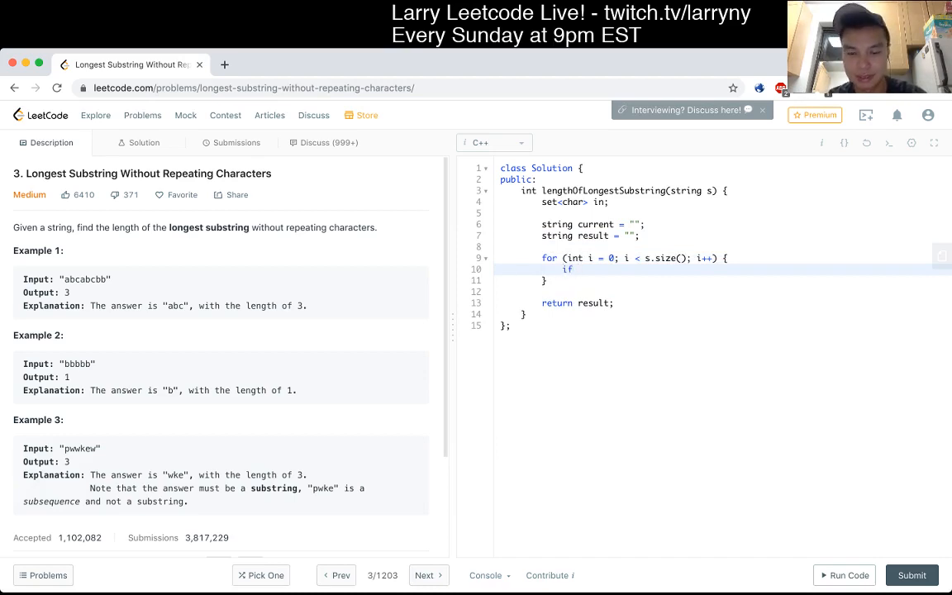
{"action": "type", "text": "(s[i] )"}
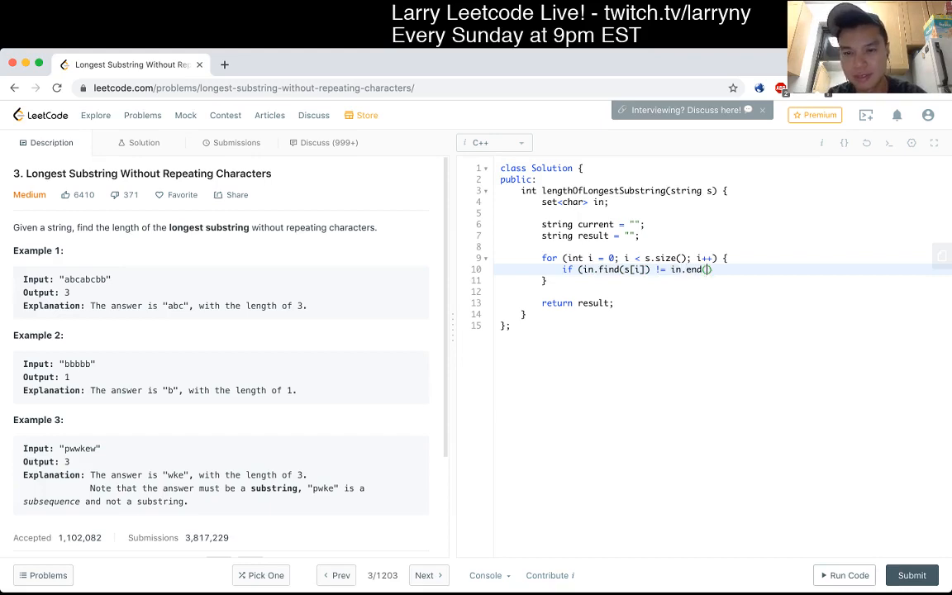
{"action": "type", "text": "{"}
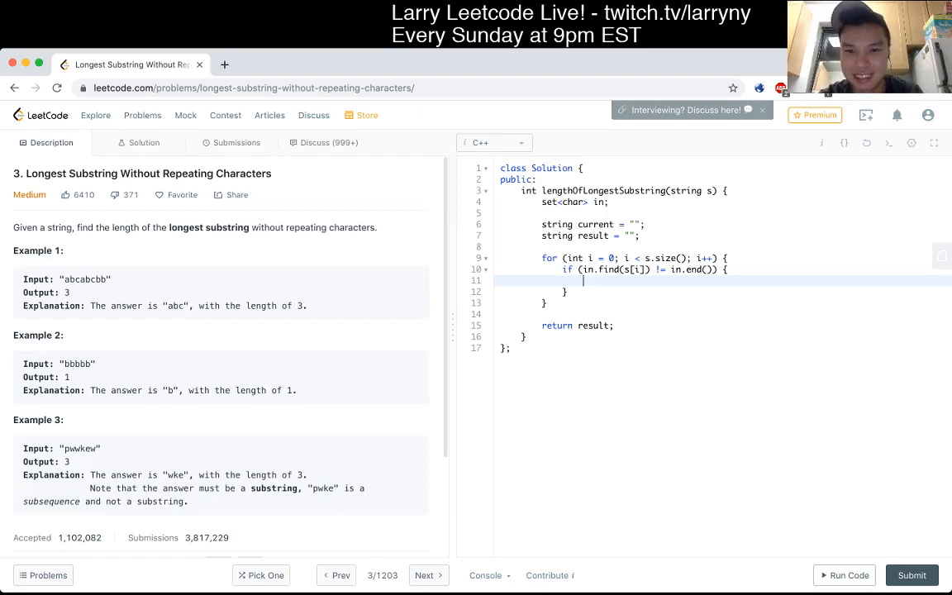
{"action": "type", "text": "in[s]"}
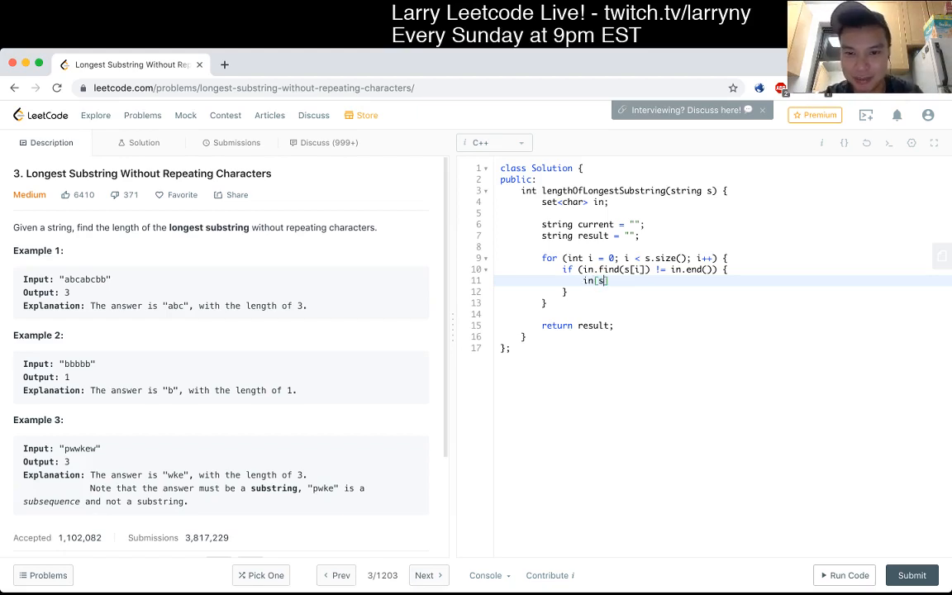
{"action": "key", "text": "Backspace"}
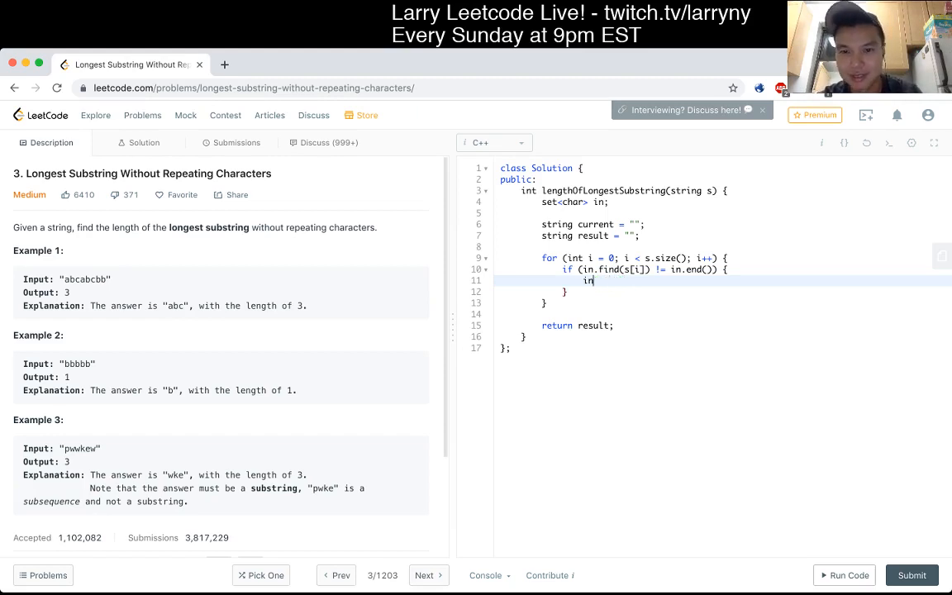
{"action": "type", "text": ".insert(s[i])"}
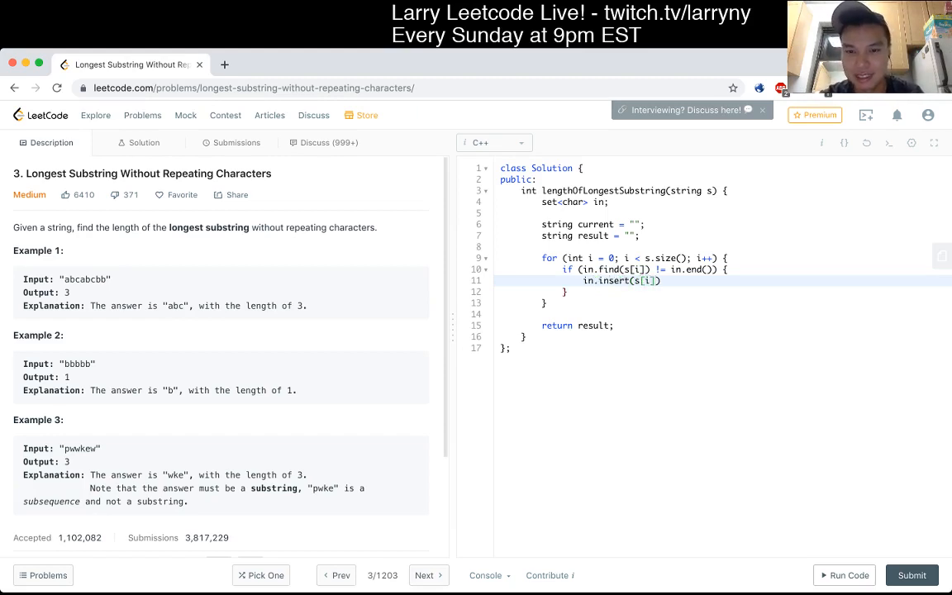
{"action": "type", "text": "current += s[i];"}
{"action": "type", "text": "queue<"}
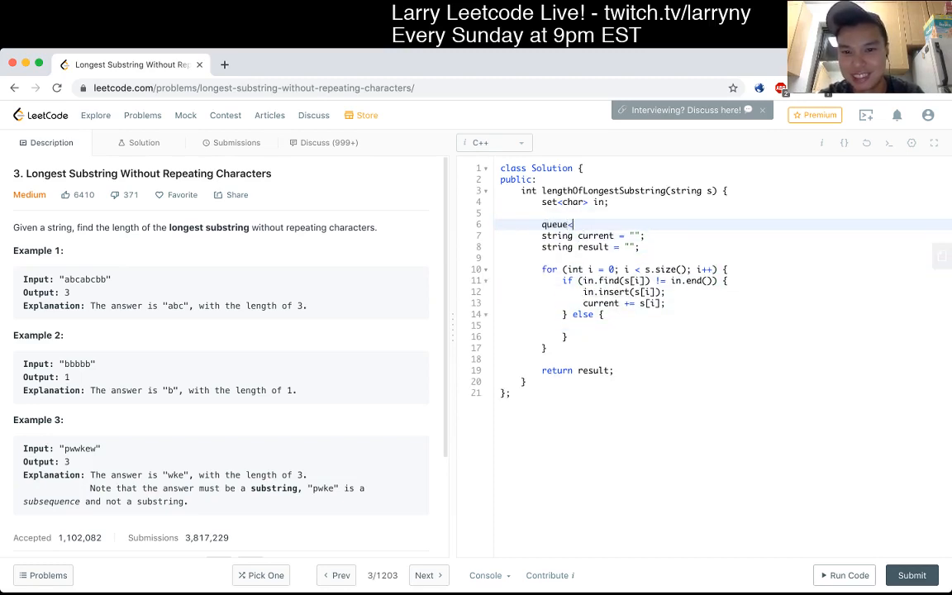
Make current a queue<char>, add in.erase() in the else, and declare char p
{"action": "type", "text": "char> current;"}
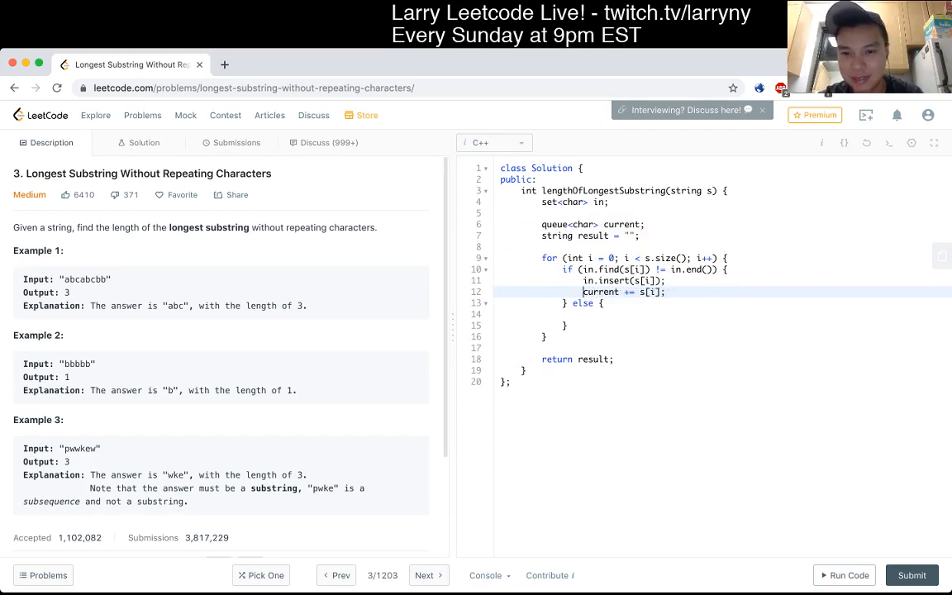
{"action": "type", "text": ".in"}
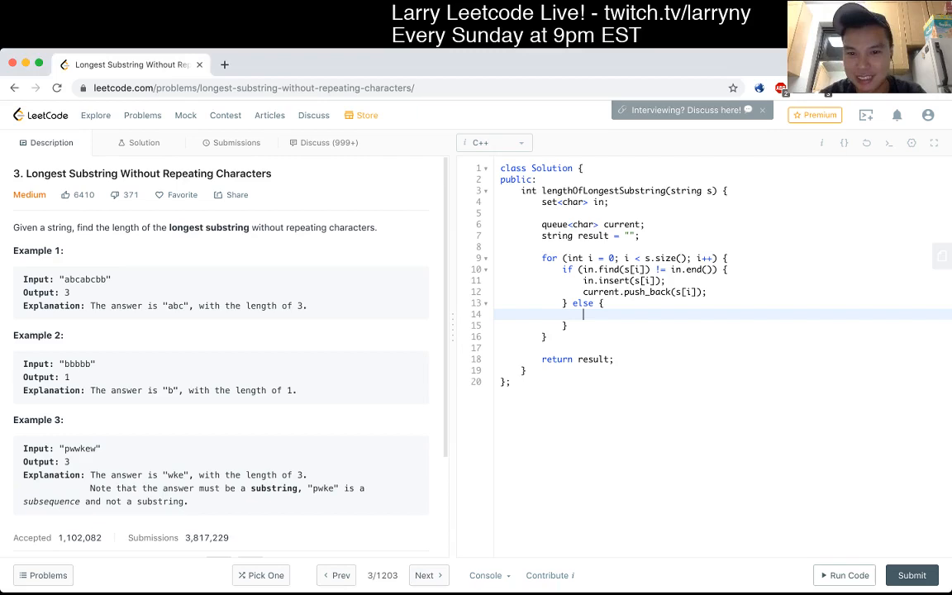
{"action": "type", "text": "in.erase()"}
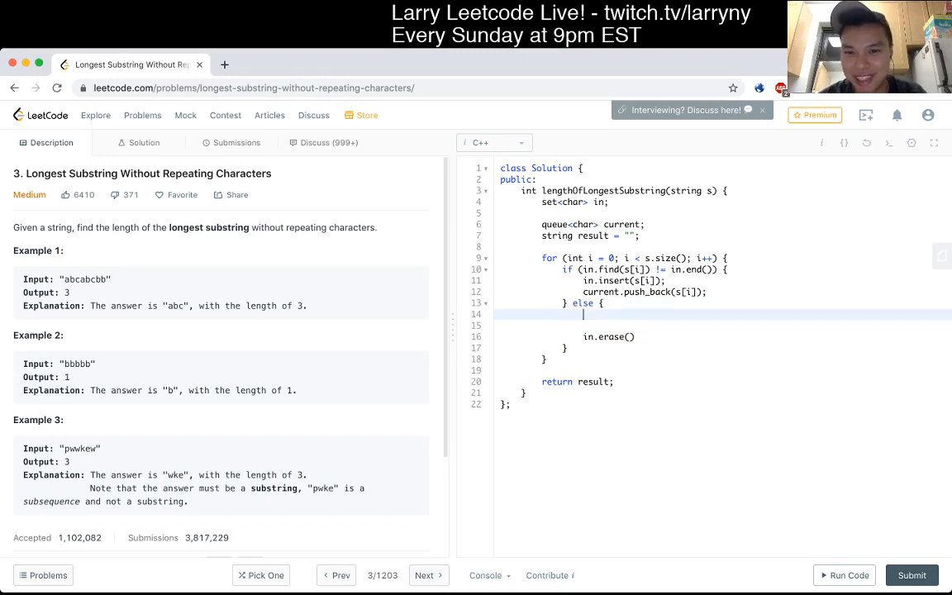
{"action": "type", "text": "char"}
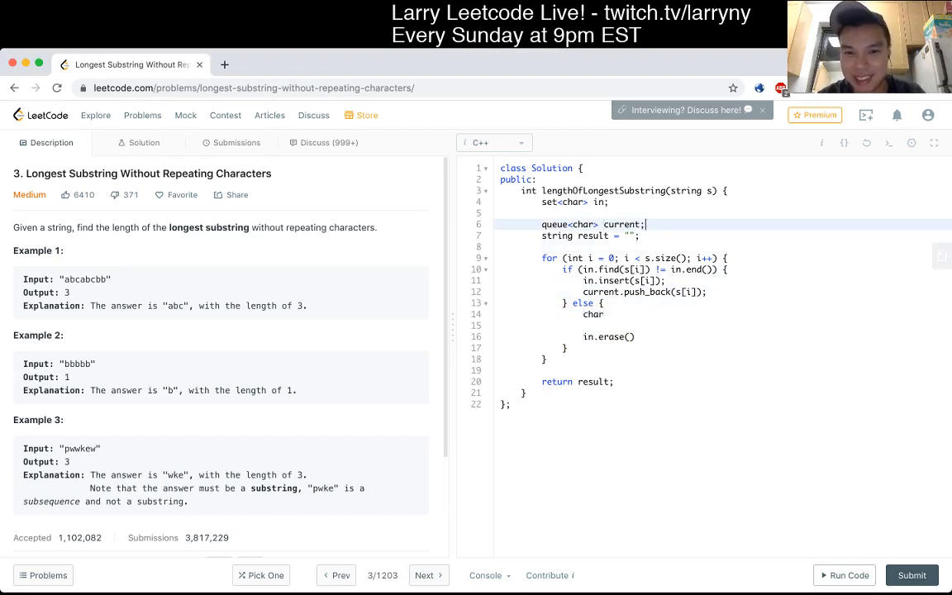
{"action": "type", "text": "char p;"}
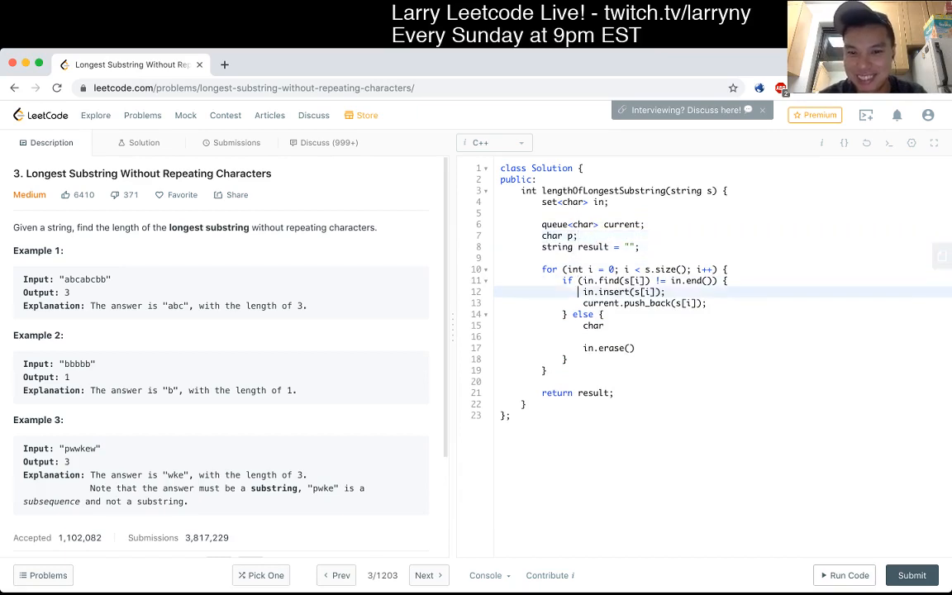
Set p = current.front() and pop the queue, commenting out the erase call
{"action": "key", "text": "Backspace"}
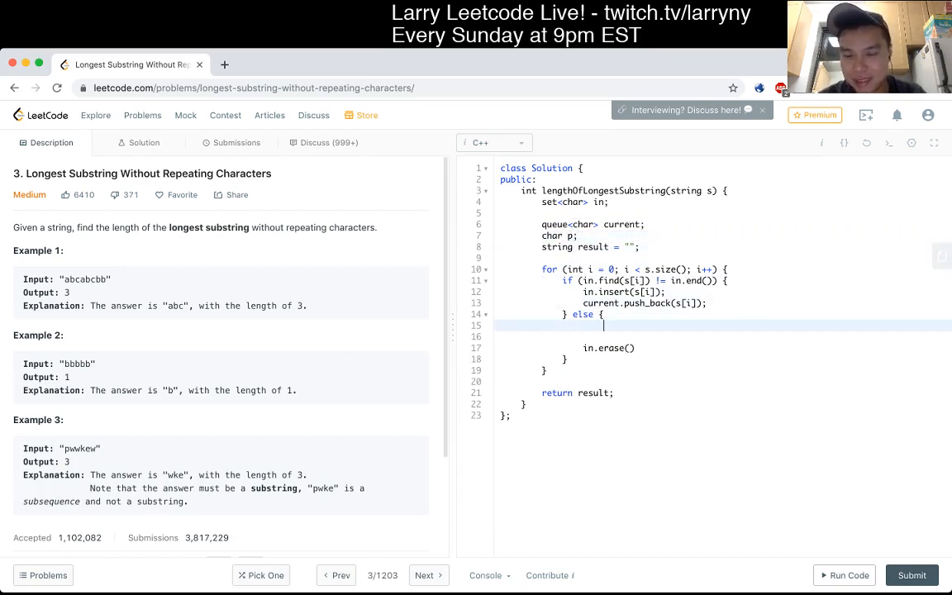
{"action": "type", "text": "p = cu"}
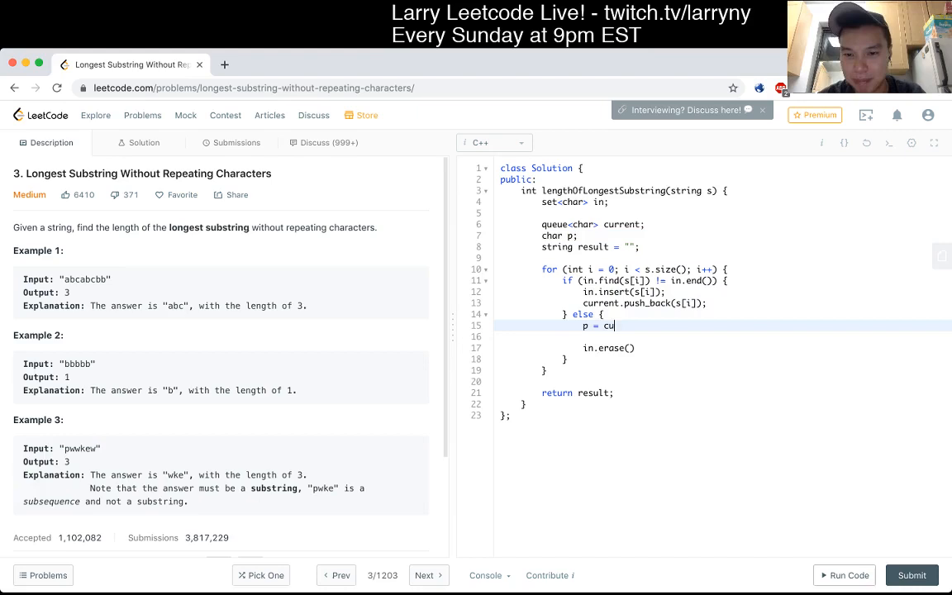
{"action": "type", "text": "rrent.popo"}
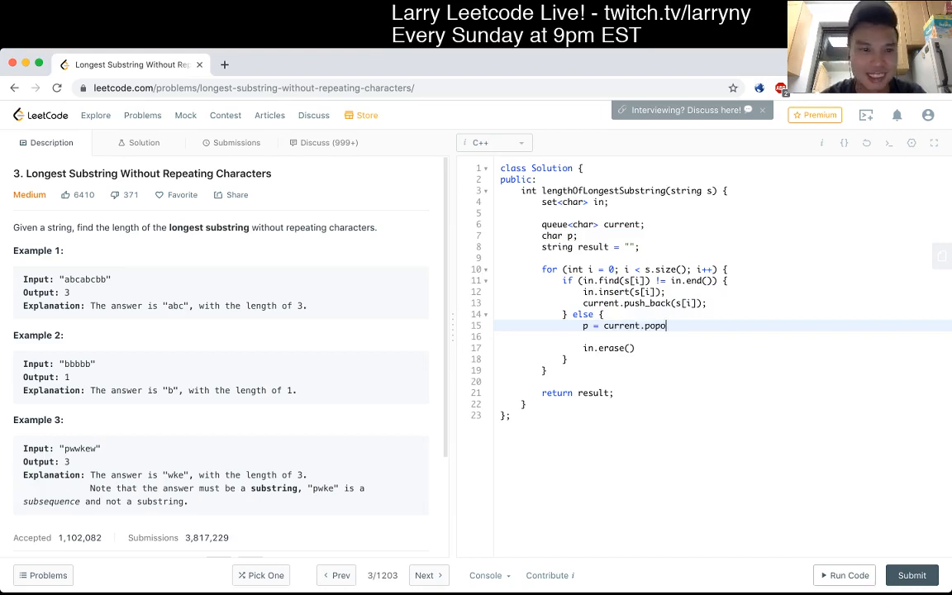
{"action": "key", "text": "Backspace"}
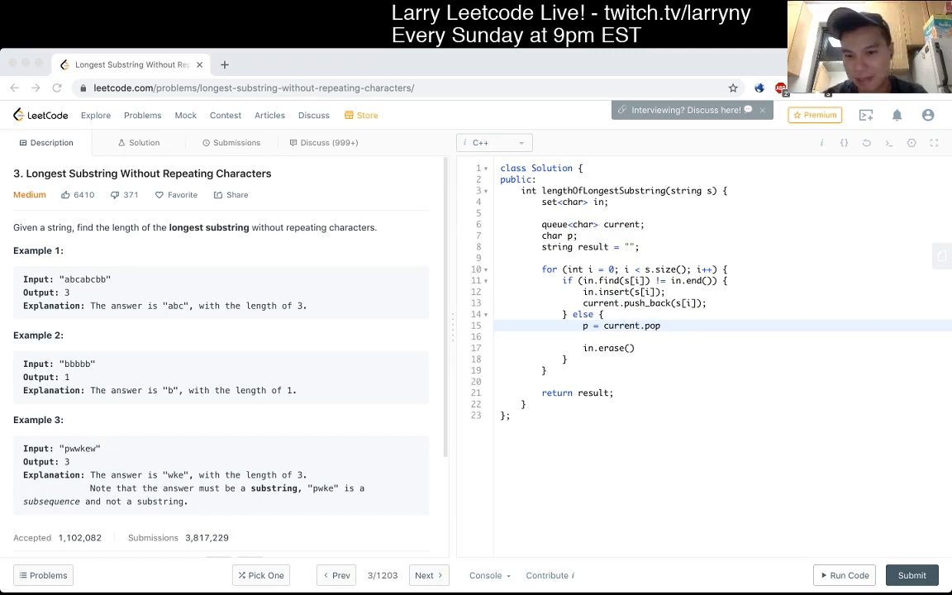
{"action": "type", "text": "();"}
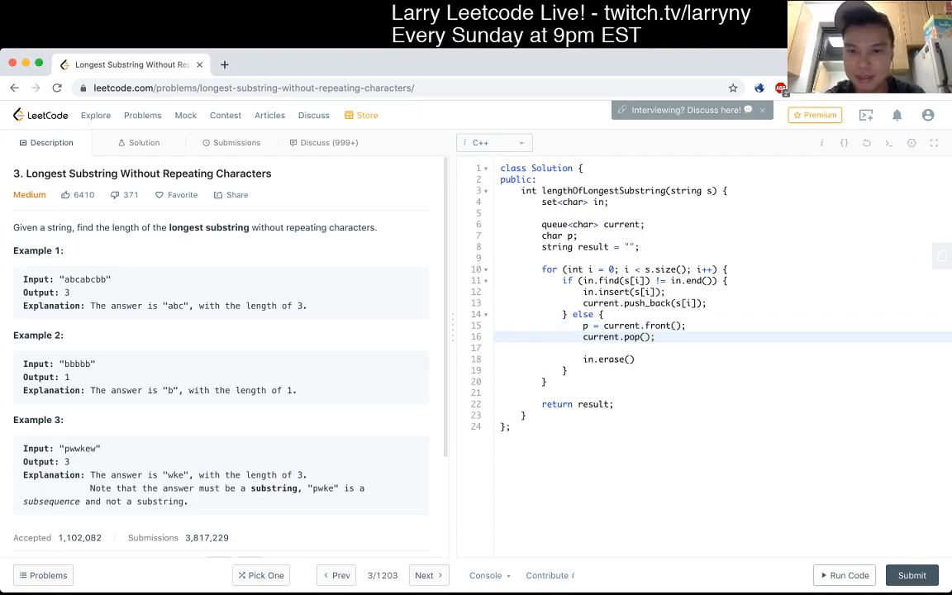
{"action": "key", "text": "Enter"}
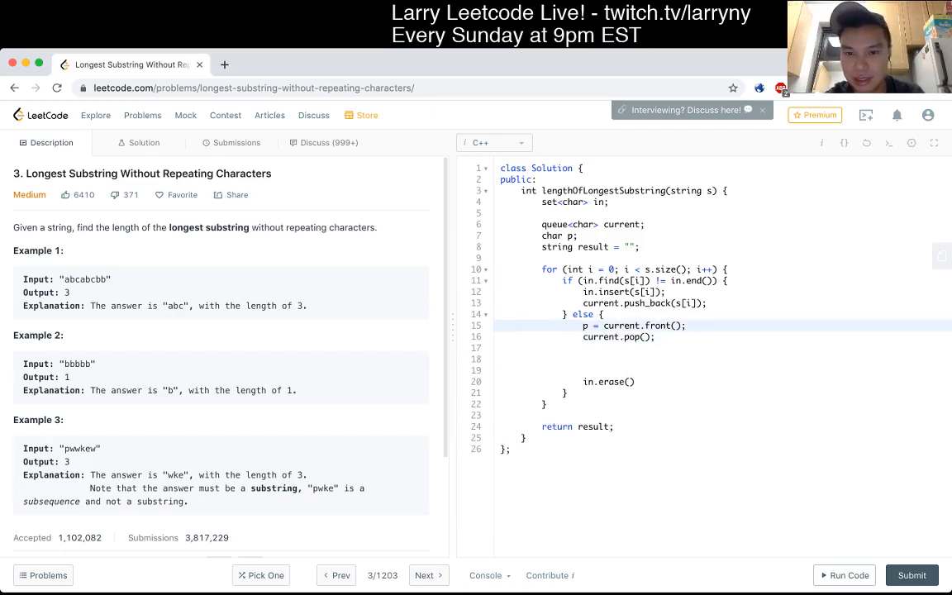
{"action": "type", "text": "w"}
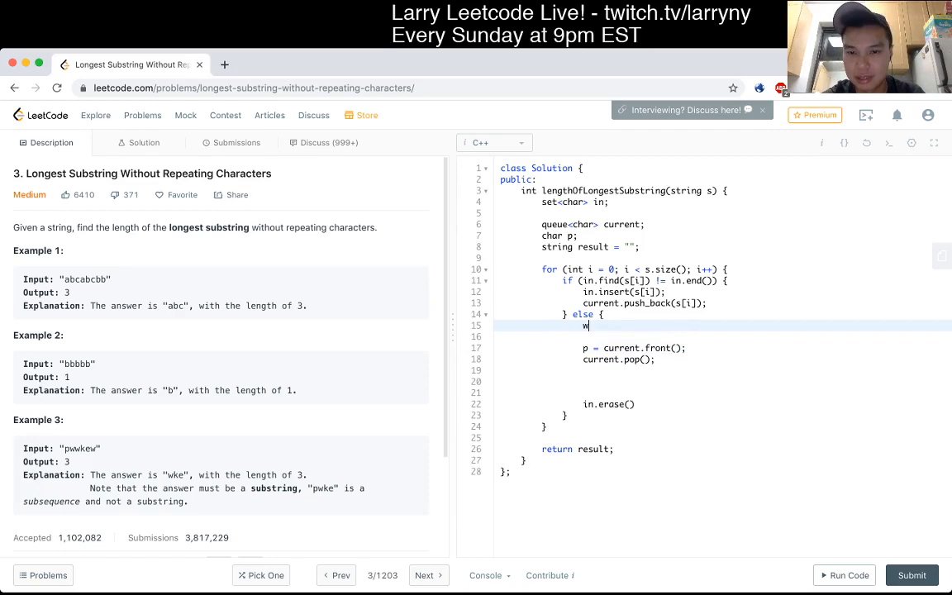
{"action": "type", "text": "hile ()"}
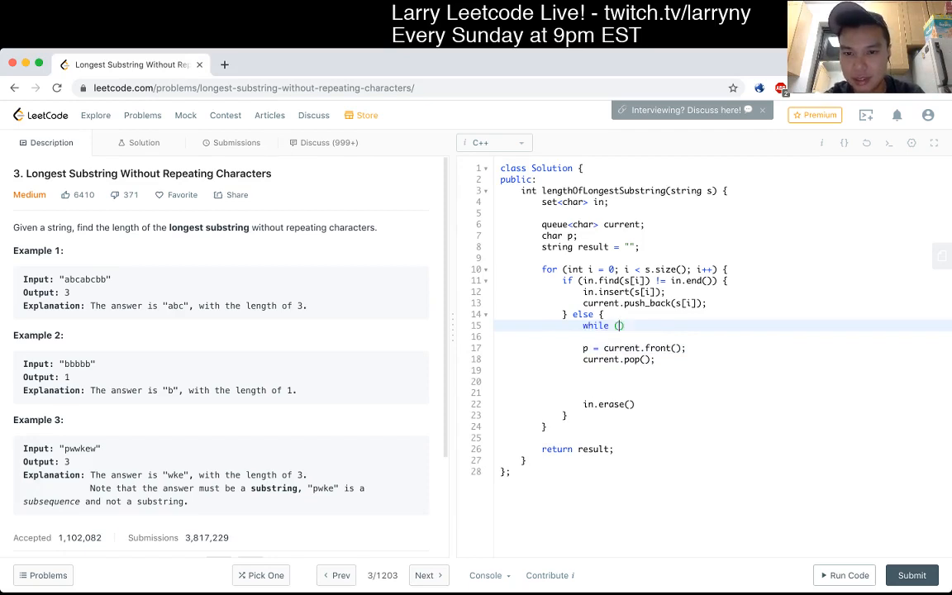
{"action": "key", "text": "Backspace"}
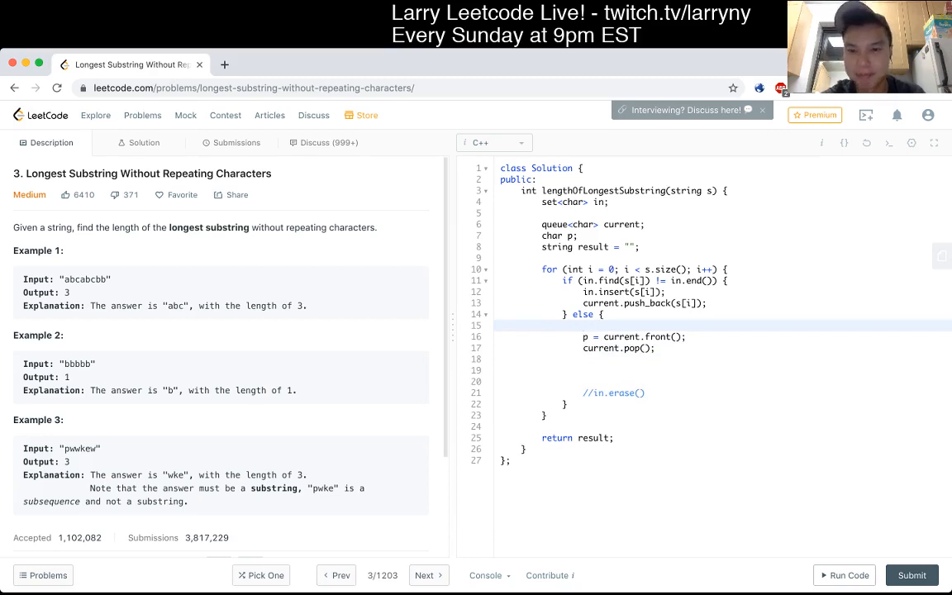
{"action": "type", "text": "w"}
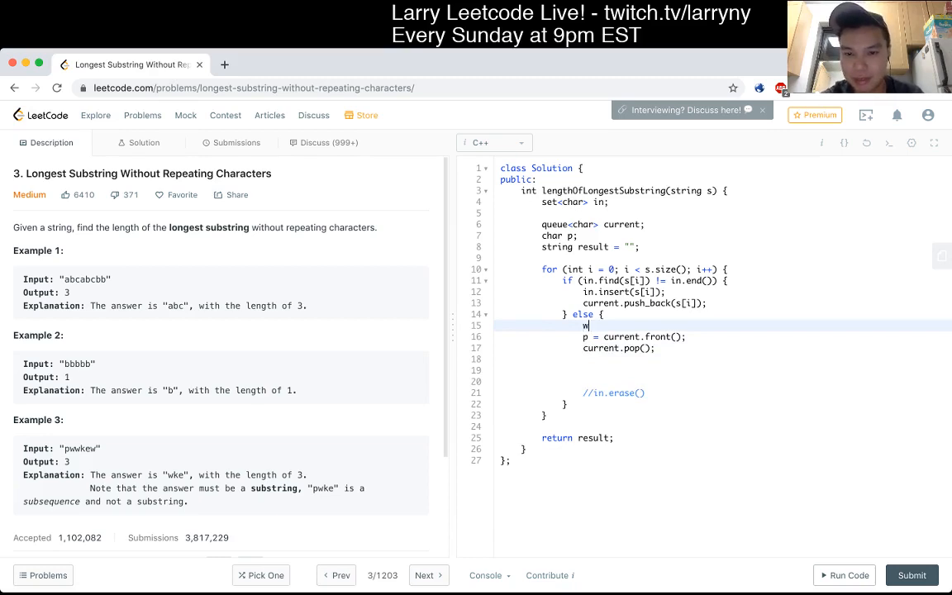
Wrap the front/pop lines in a do-while erasing p until p equals s[i]
{"action": "type", "text": "o {"}
{"action": "left_click", "coordinate": [723, 359]}
{"action": "type", "text": "}"}
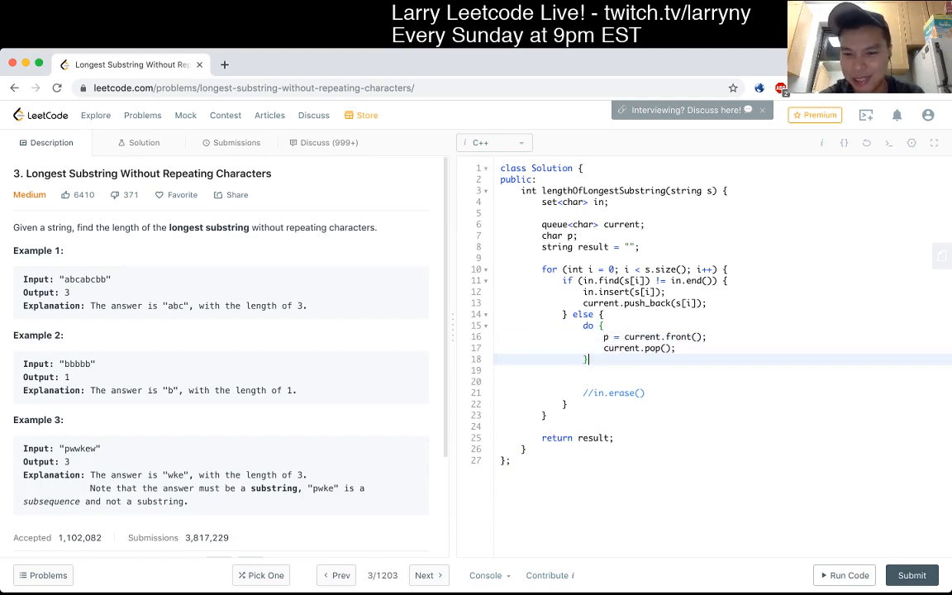
{"action": "type", "text": "while (p != s[i"}
{"action": "type", "text": "in.erase"}
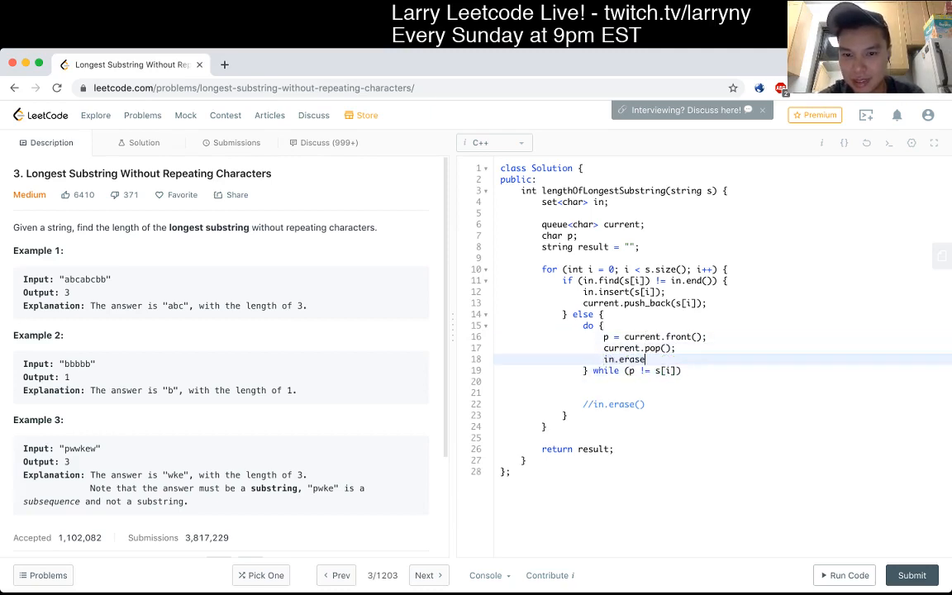
{"action": "type", "text": "(s"}
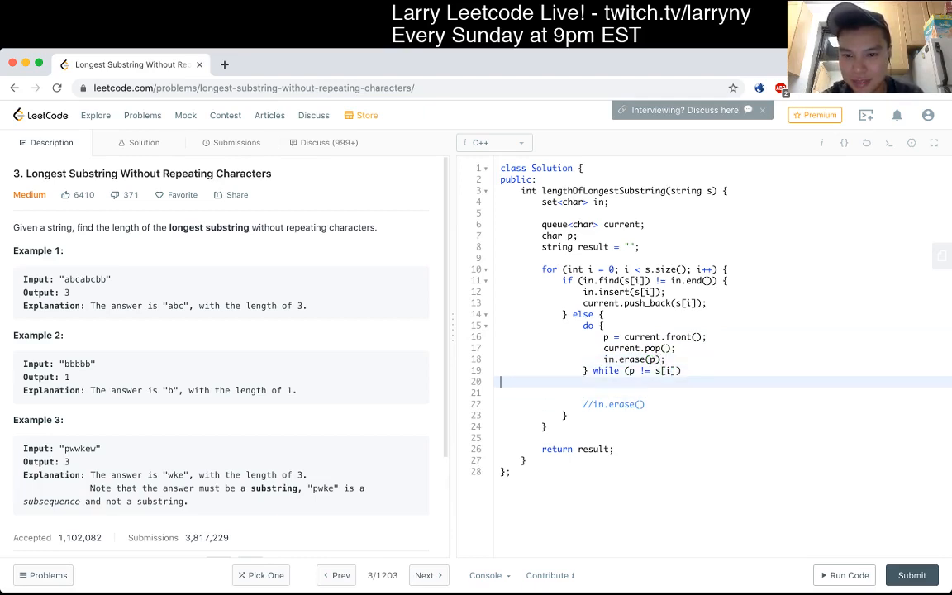
{"action": "key", "text": "Backspace"}
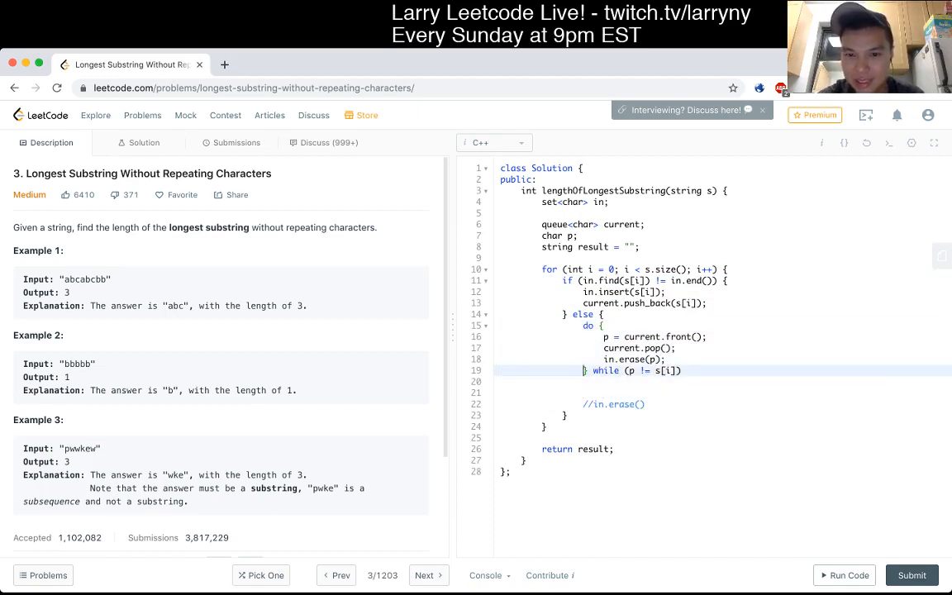
Add in.insert(s[i]) and current.push_back(s[i]), and delete the commented erase line
{"action": "type", "text": "in.s"}
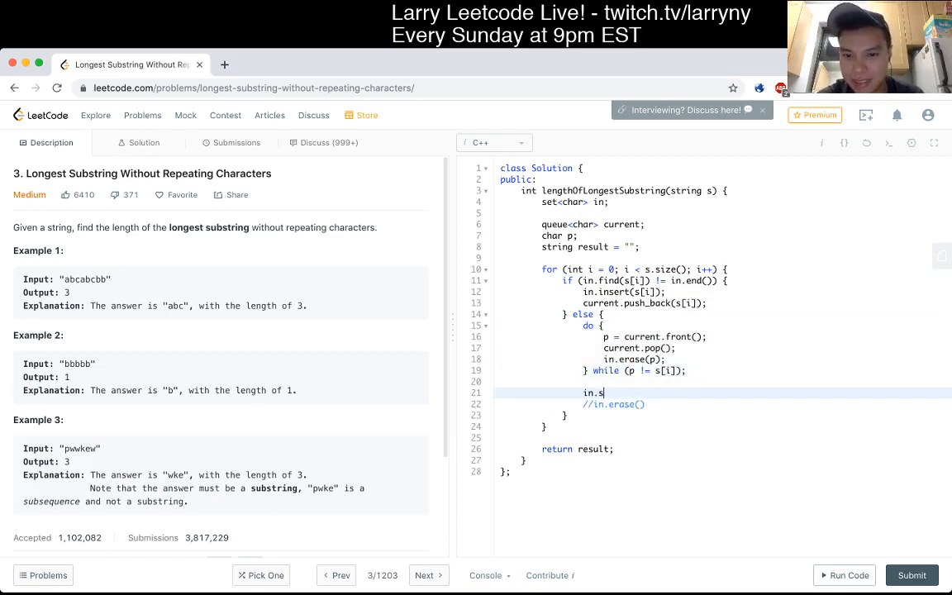
{"action": "type", "text": "insert(s"}
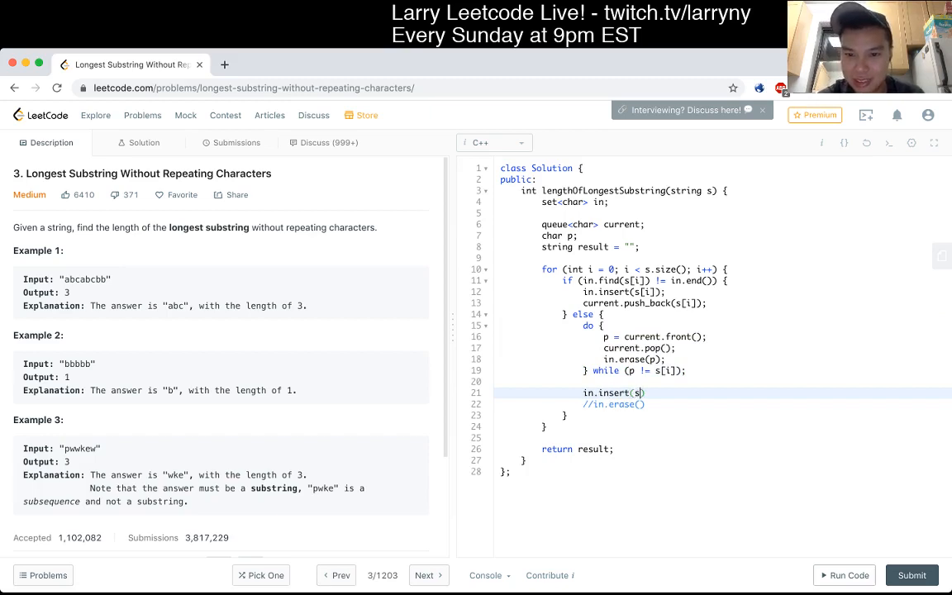
{"action": "key", "text": "enter"}
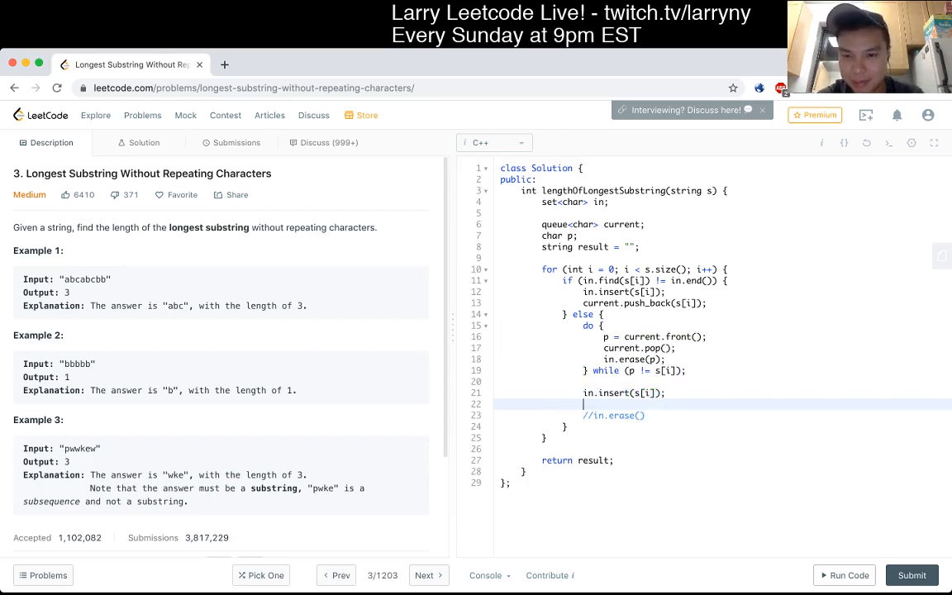
{"action": "type", "text": "current.push_back"}
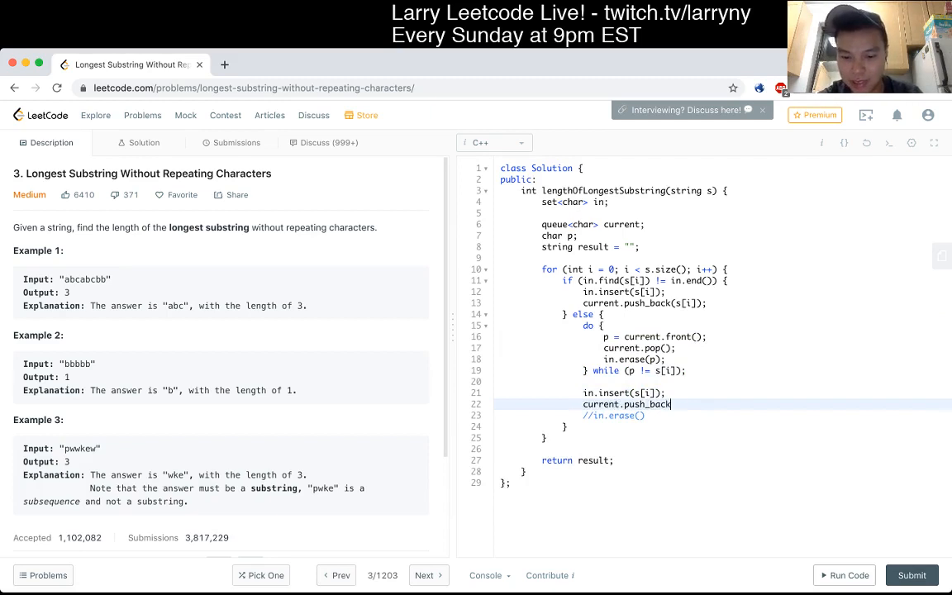
{"action": "type", "text": "(s[i])"}
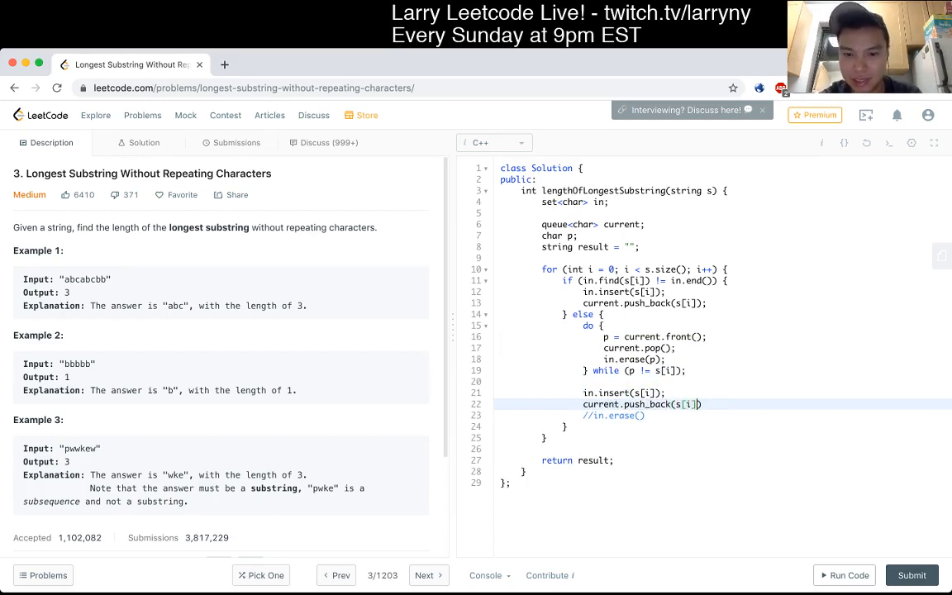
{"action": "key", "text": "Backspace"}
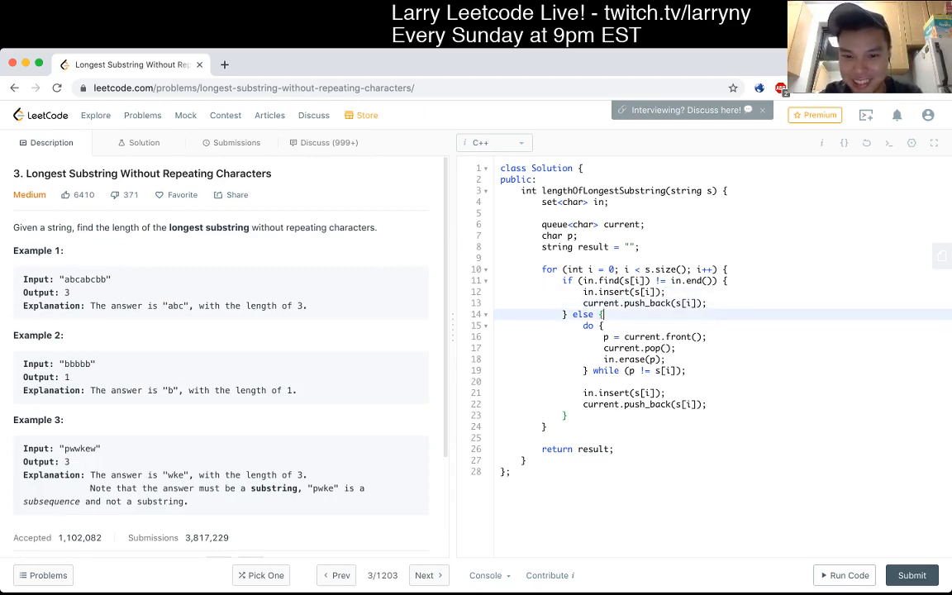
Add if (current.size() > result.size()) that sets result = conv(current)
{"action": "key", "text": "enter"}
{"action": "type", "text": "if (current.siz"}
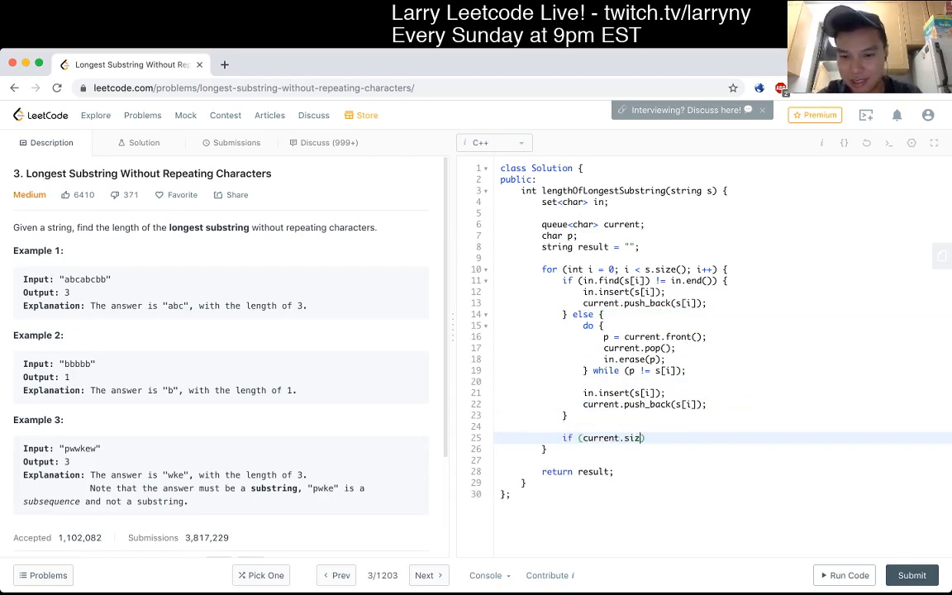
{"action": "type", "text": "e() > result)"}
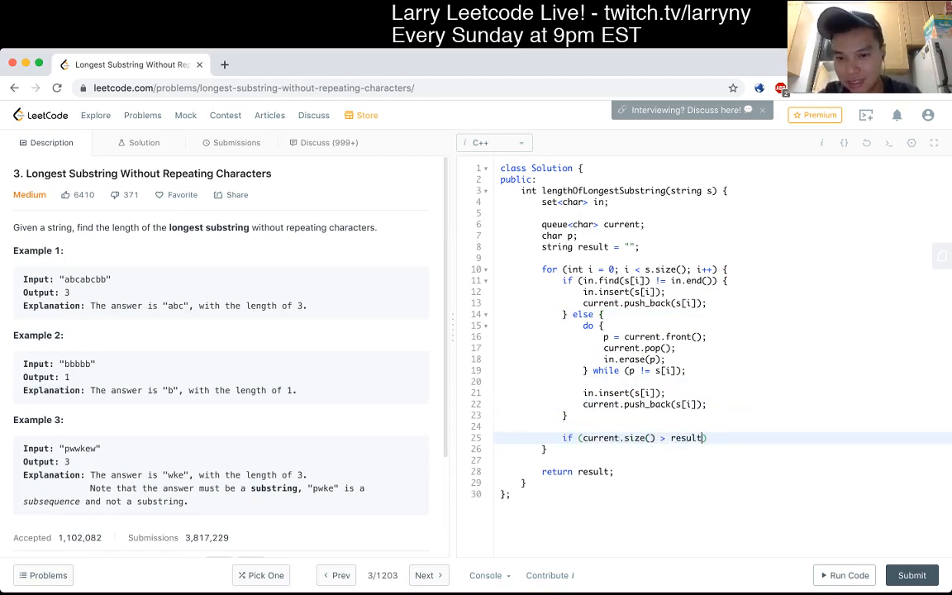
{"action": "type", "text": ".size()) {"}
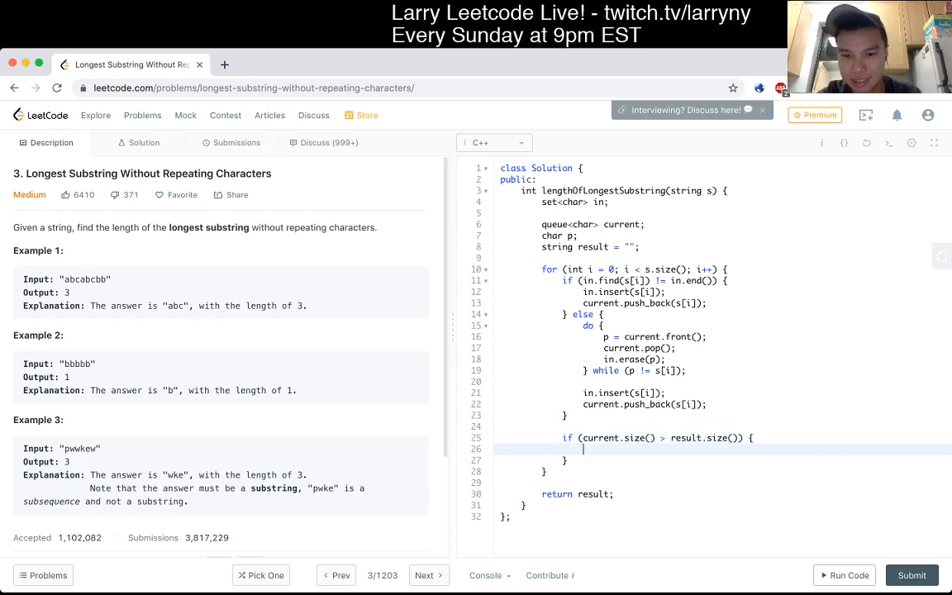
{"action": "type", "text": "result ="}
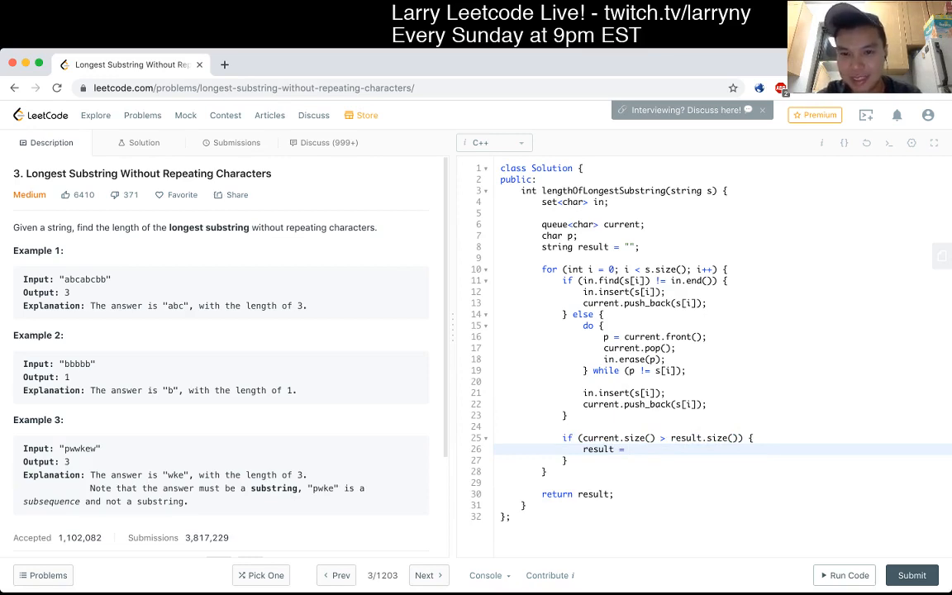
{"action": "type", "text": "conv(current);"}
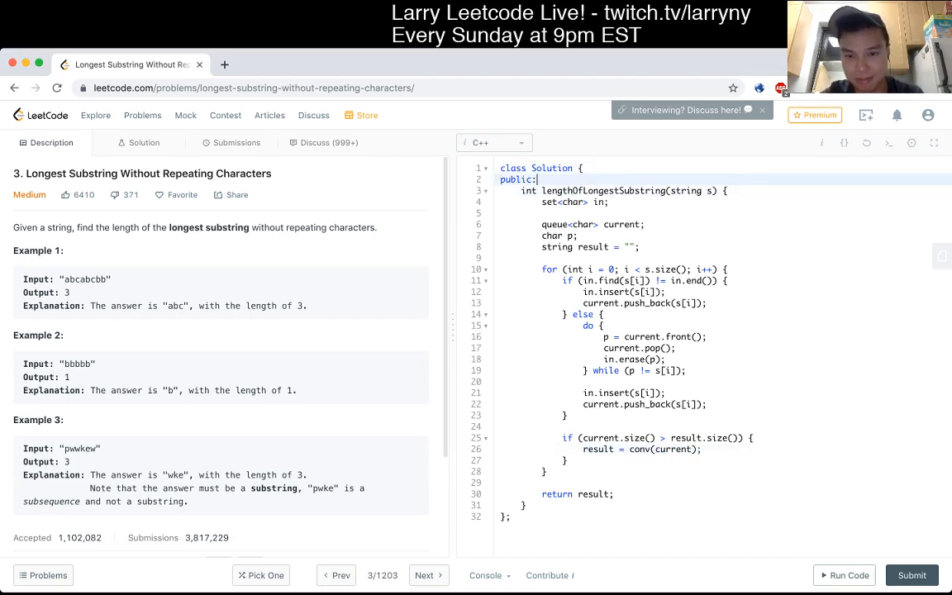
{"action": "type", "text": "string convert"}
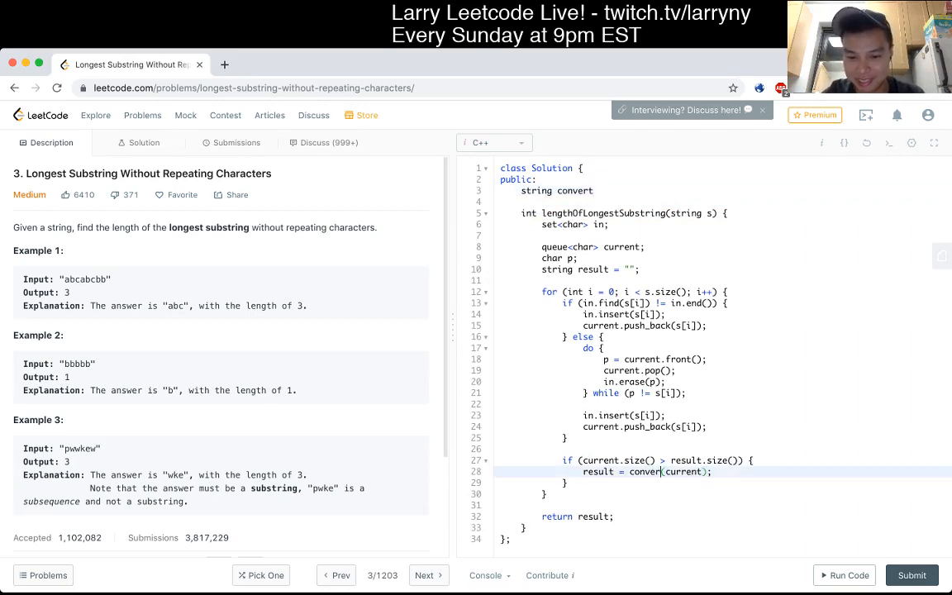
Write a convertToString(queue<char>) helper that starts from string s = "" and returns s
{"action": "type", "text": "ToString"}
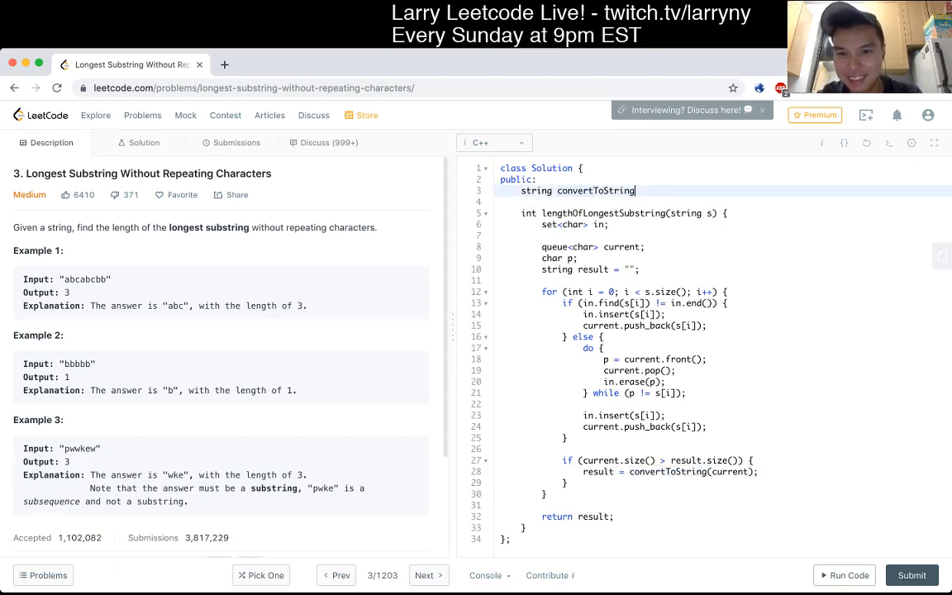
{"action": "type", "text": "(queue<char> q) {"}
{"action": "type", "text": "char[]"}
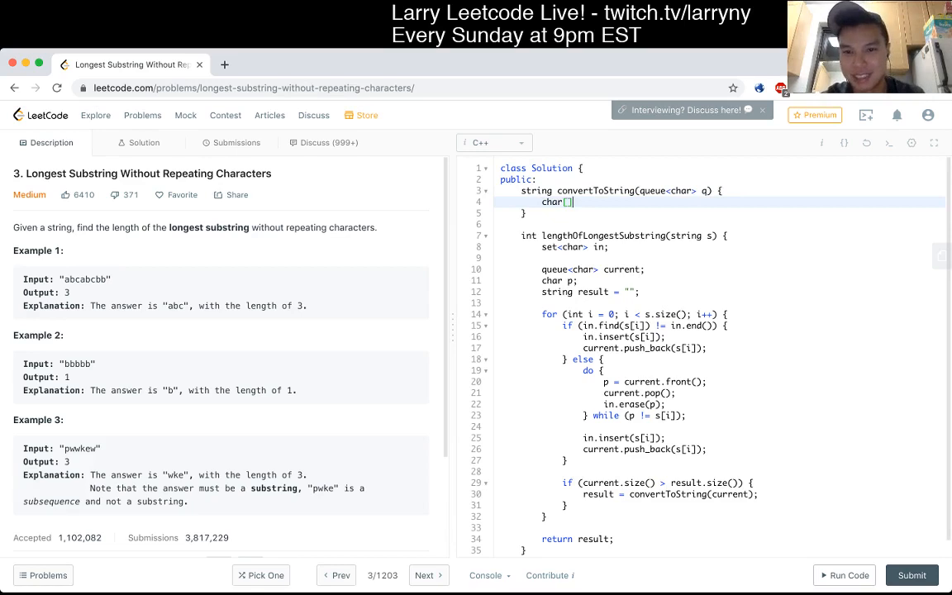
{"action": "key", "text": "Backspace"}
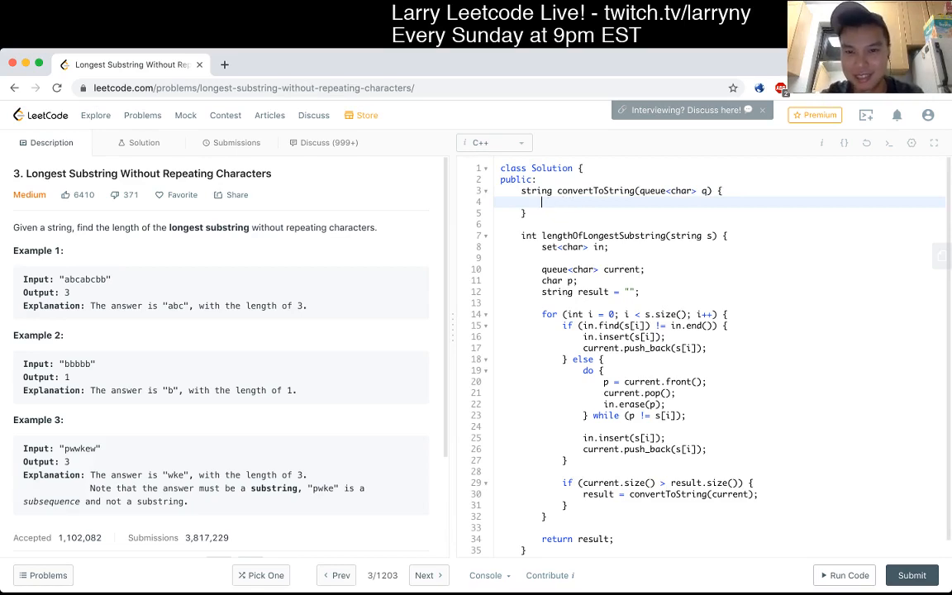
{"action": "type", "text": "string s;"}
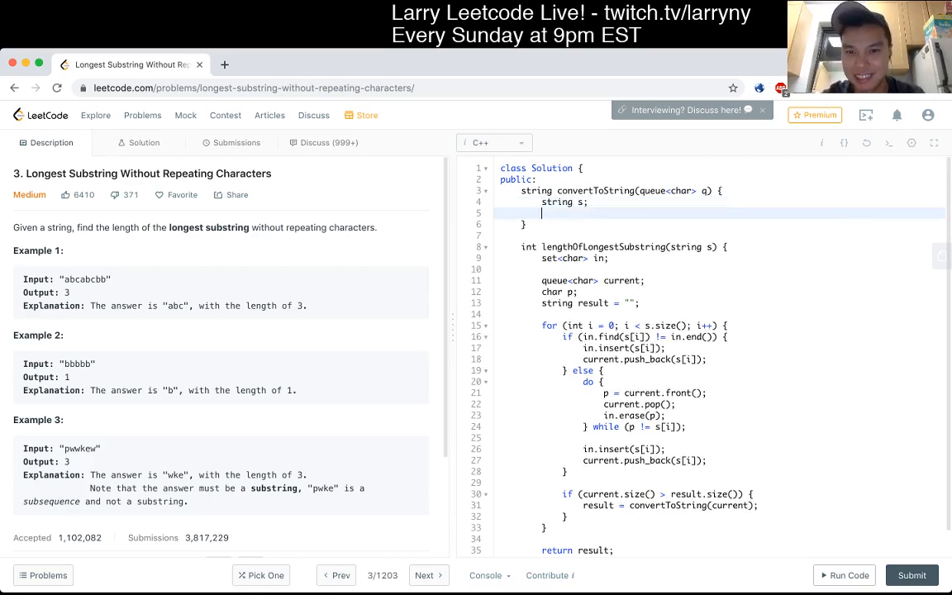
{"action": "type", "text": "+"}
{"action": "left_click", "coordinate": [720, 201]}
{"action": "type", "text": " = \"\""}
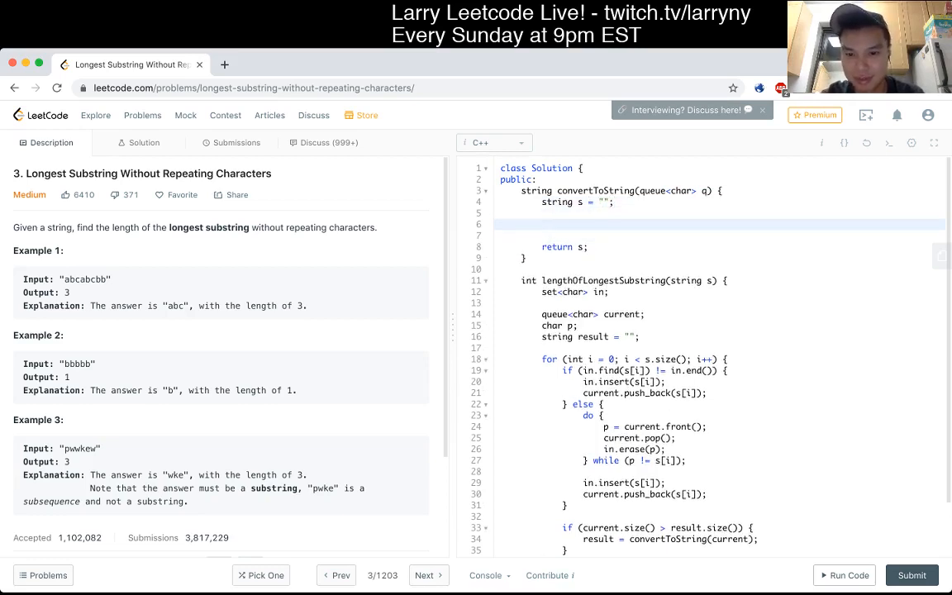
{"action": "left_click", "coordinate": [542, 224]}
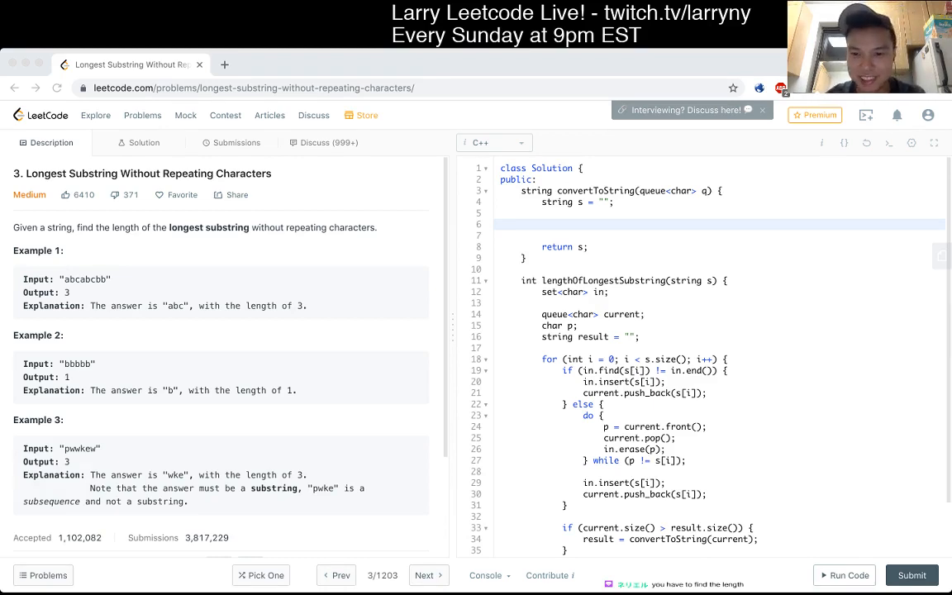
{"action": "scroll", "scroll_direction": "down", "scroll_amount": 3}
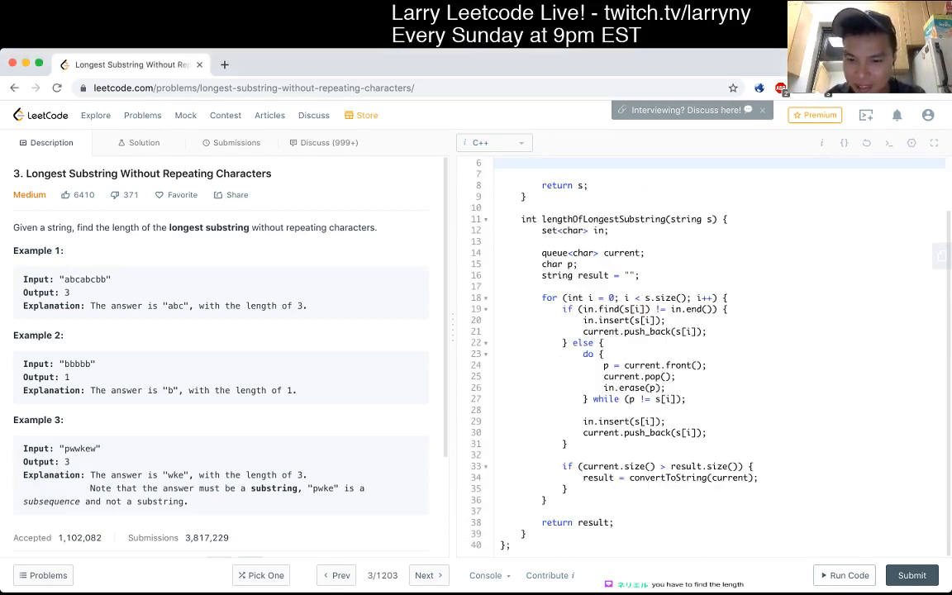
{"action": "double_click", "coordinate": [665, 297]}
{"action": "type", "text": "list"}
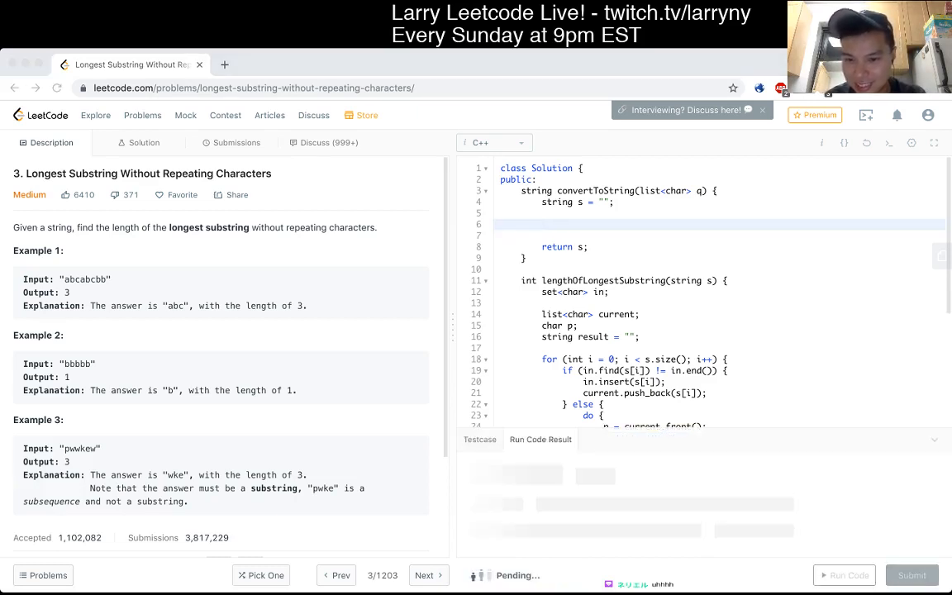
Run the list version, hit the return-type error, then compare current.size() against int best = 0
{"action": "scroll", "scroll_direction": "down", "scroll_amount": 3}
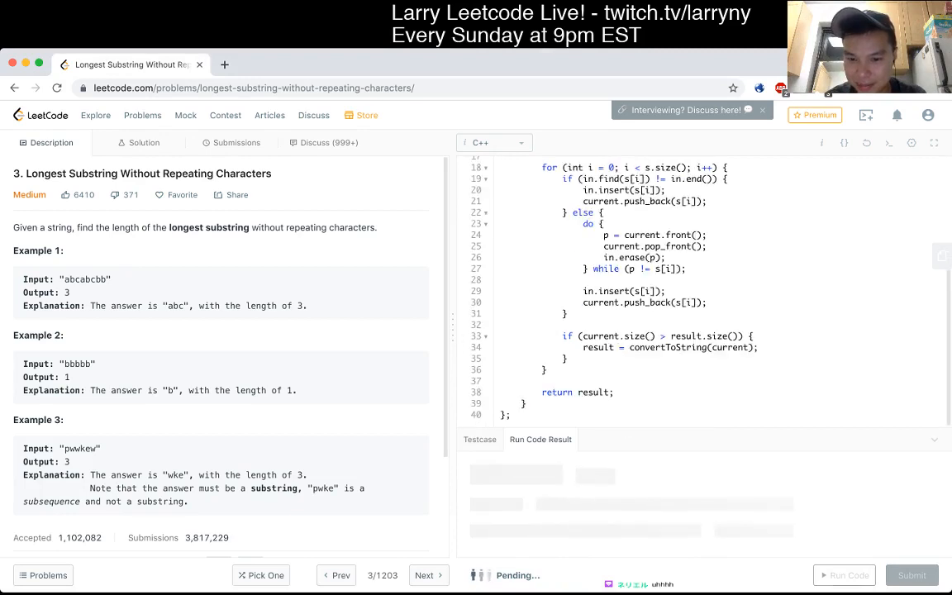
{"action": "left_click", "coordinate": [844, 574]}
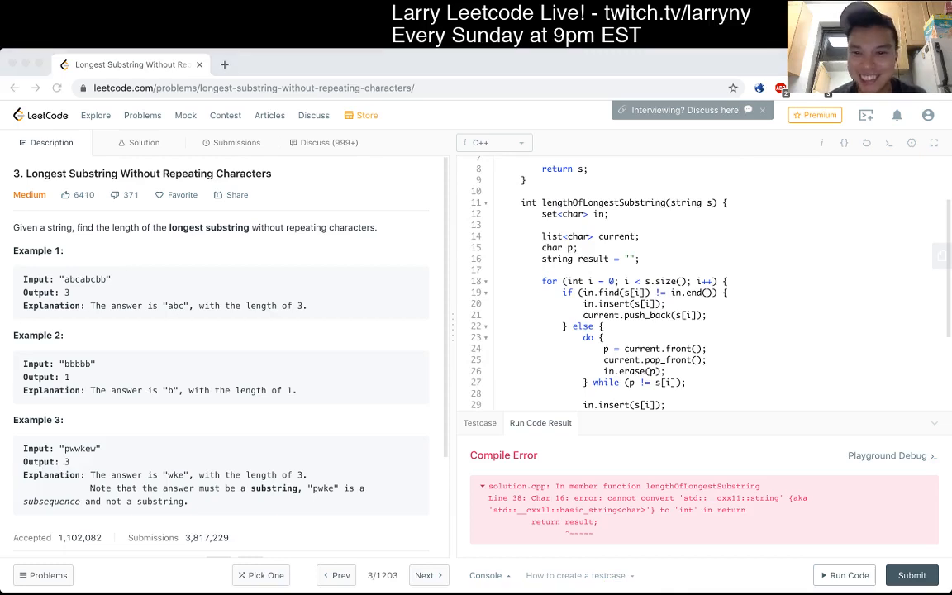
{"action": "scroll", "scroll_direction": "down", "scroll_amount": 3}
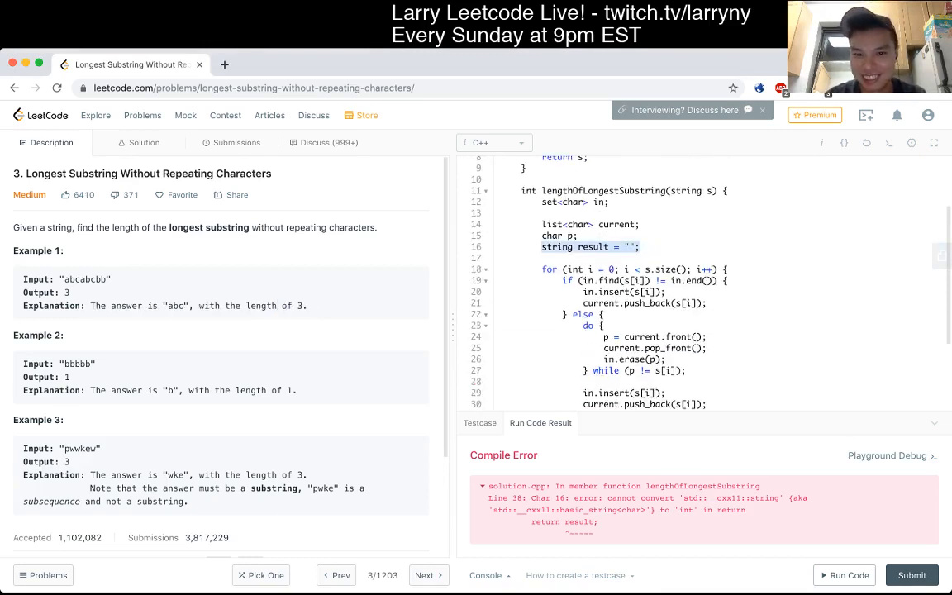
{"action": "type", "text": "int best = 0;"}
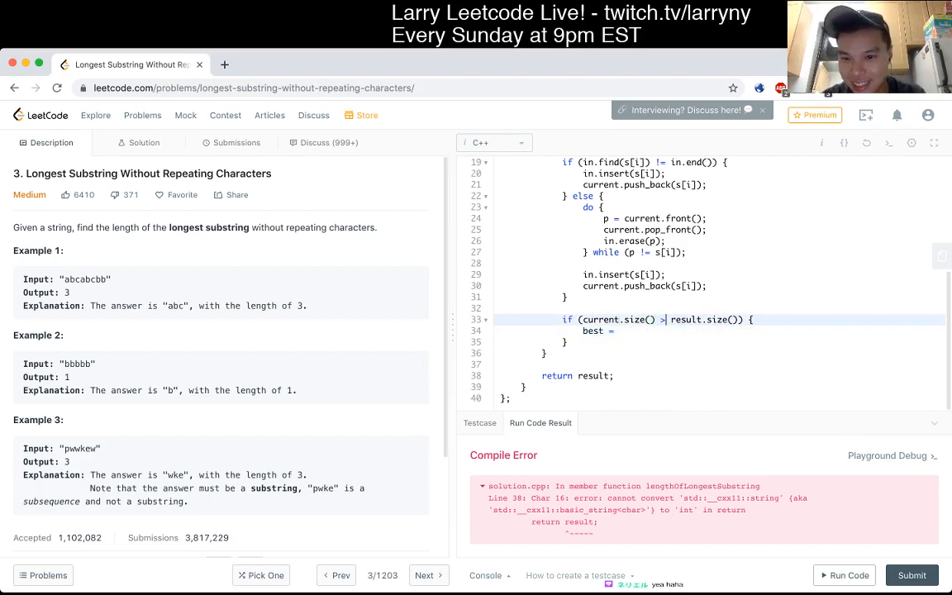
{"action": "type", "text": "bes"}
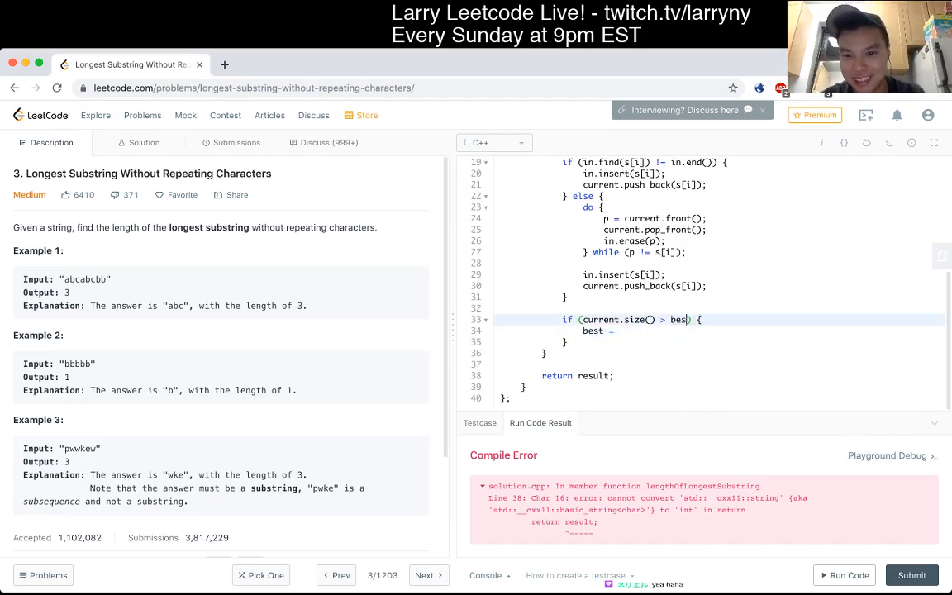
{"action": "type", "text": "current.size()"}
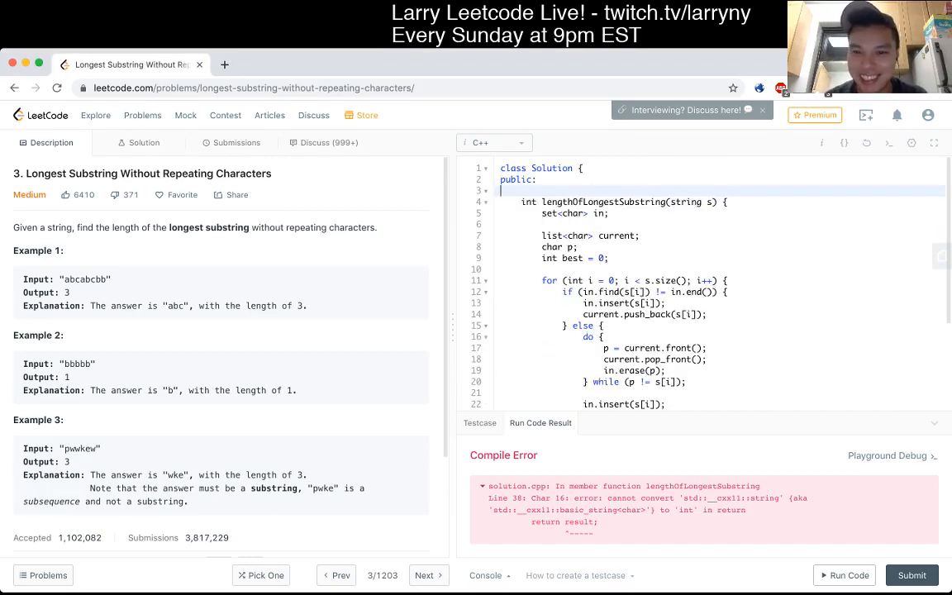
Remove convertToString, restore the queue with push and pop, and rerun
{"action": "scroll", "scroll_direction": "down", "scroll_amount": 3}
{"action": "type", "text": "queue"}
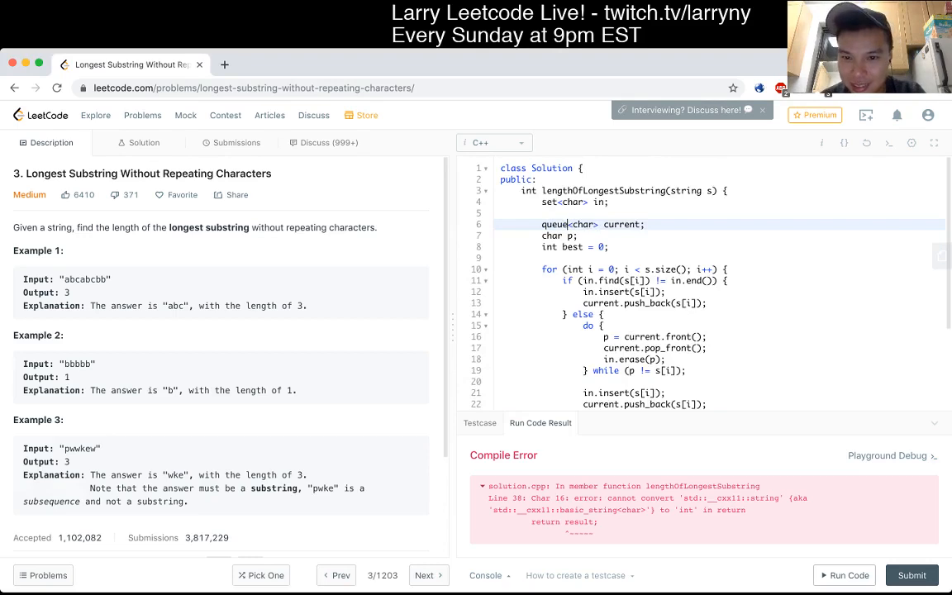
{"action": "scroll", "scroll_direction": "down", "scroll_amount": 3}
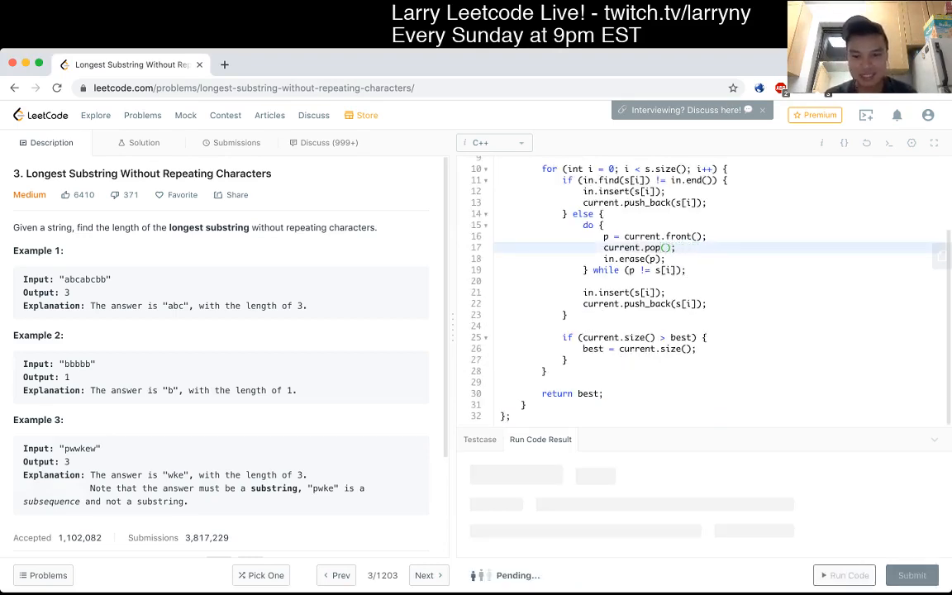
{"action": "left_click", "coordinate": [843, 575]}
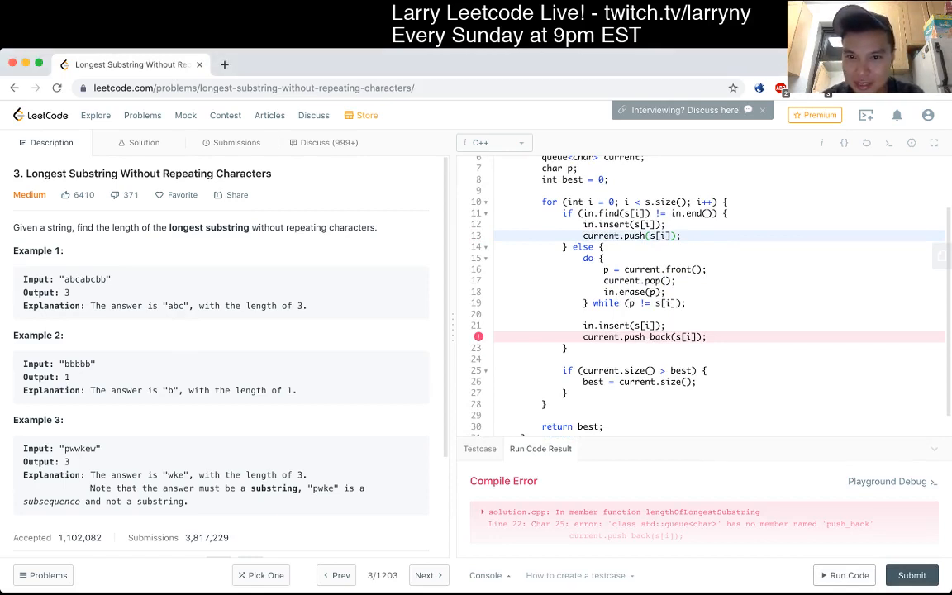
{"action": "left_click", "coordinate": [653, 291]}
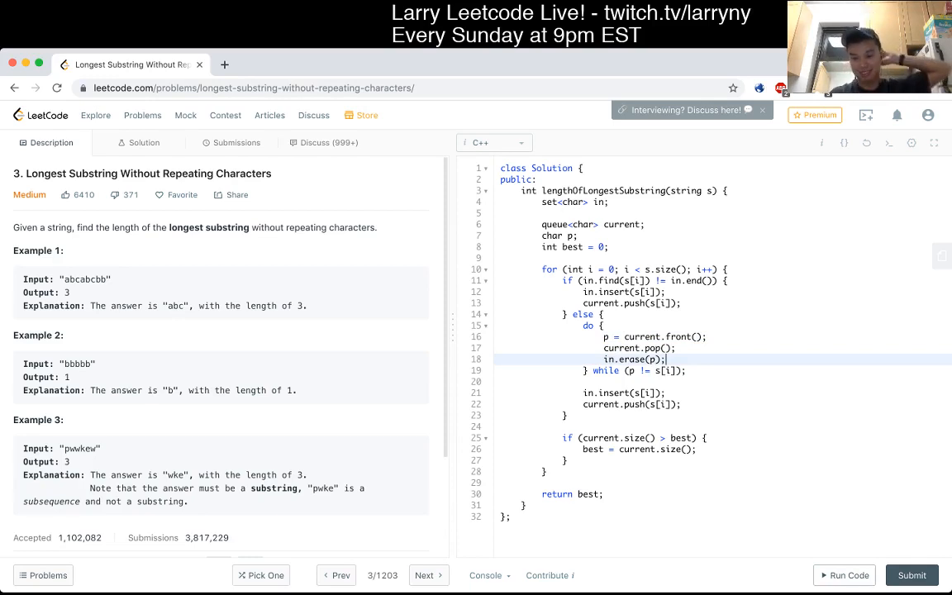
{"action": "left_click", "coordinate": [843, 575]}
{"action": "type", "text": "\"bcabcbb"}
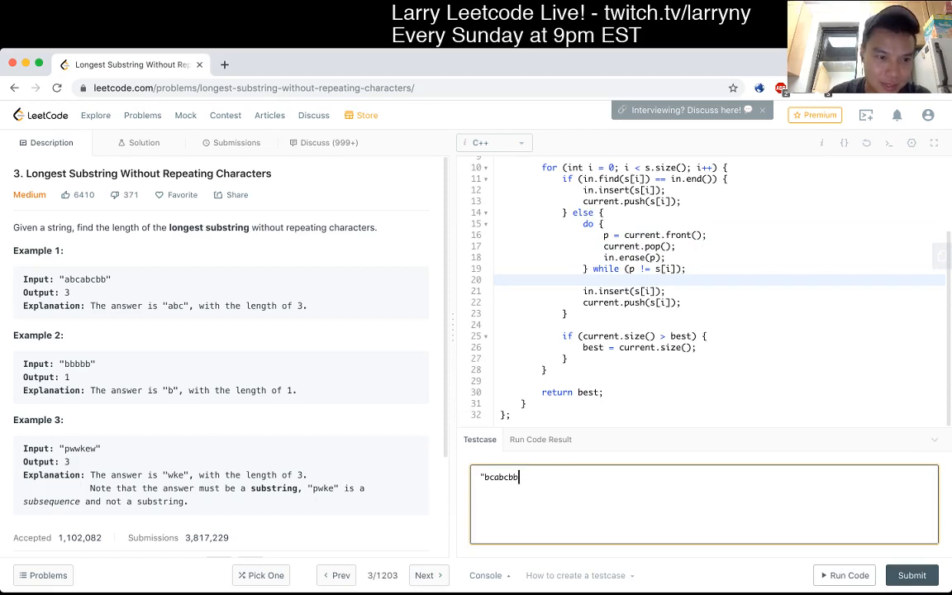
Enter test strings "abcabcbb", "bbbbbbbb" and "pwwkew" in the Testcase box
{"action": "double_click", "coordinate": [85, 279]}
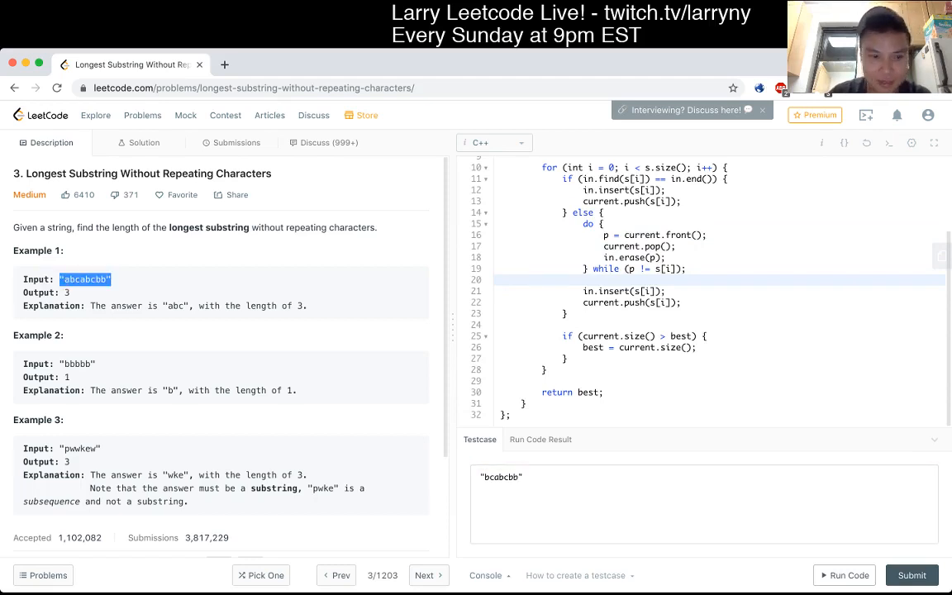
{"action": "type", "text": "\"abcabcbb\""}
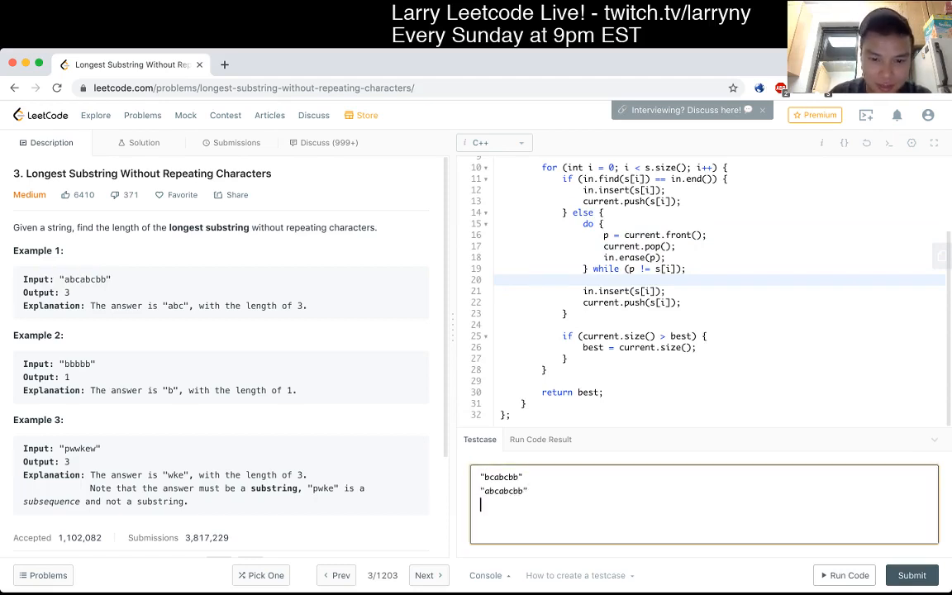
{"action": "type", "text": "\"bbbbbbbb\""}
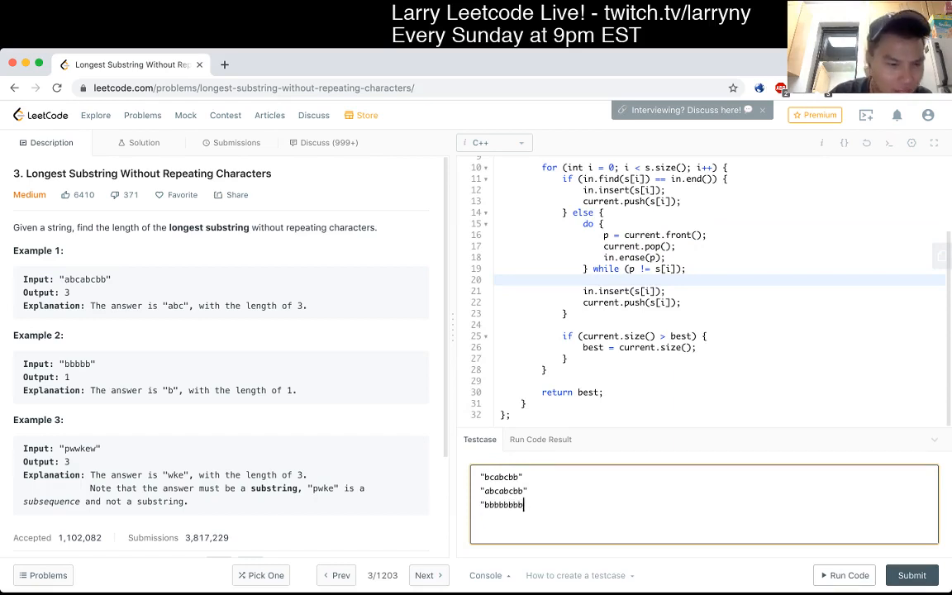
{"action": "type", "text": "\"pww"}
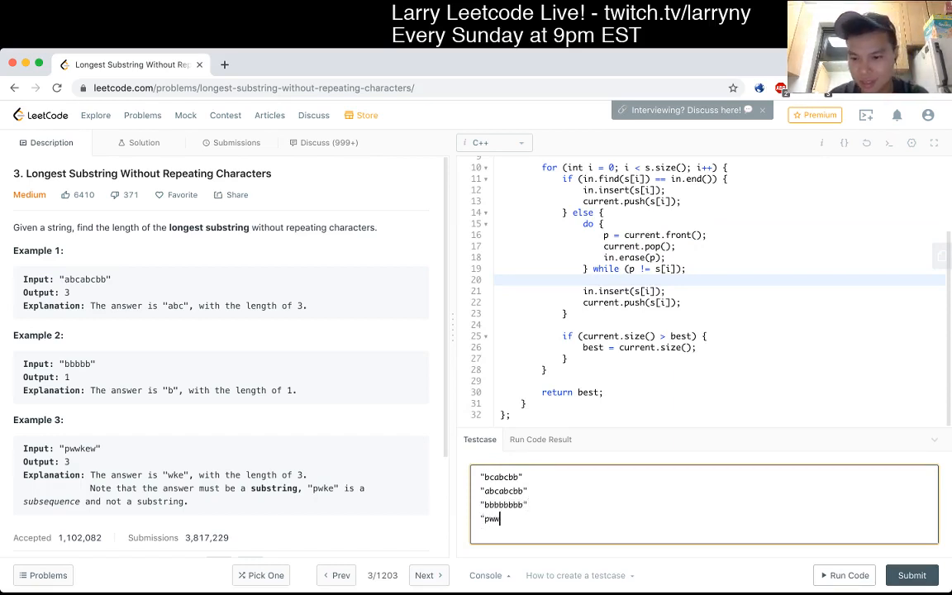
{"action": "type", "text": "kew\""}
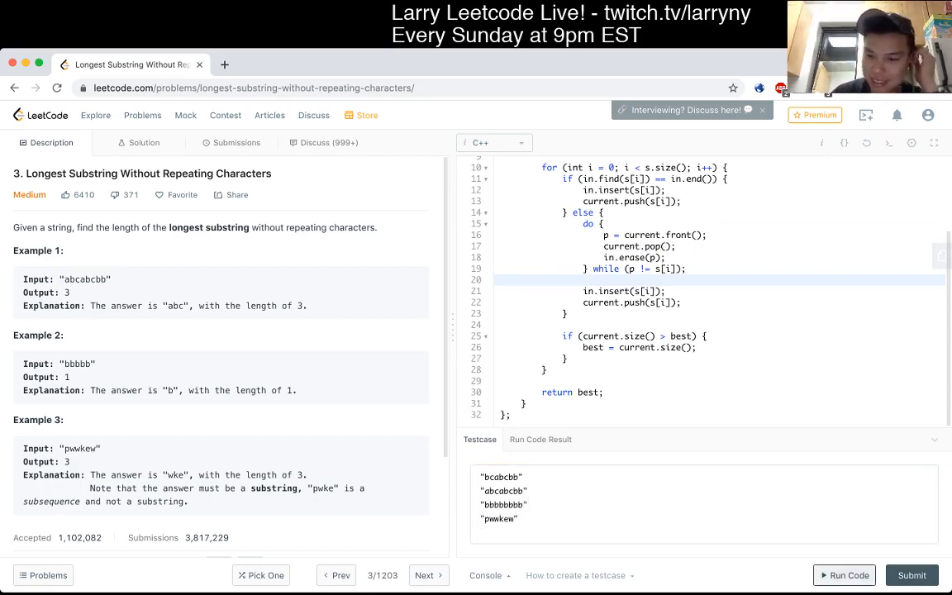
Run the custom test cases and submit the solution for judging
{"action": "left_click", "coordinate": [843, 575]}
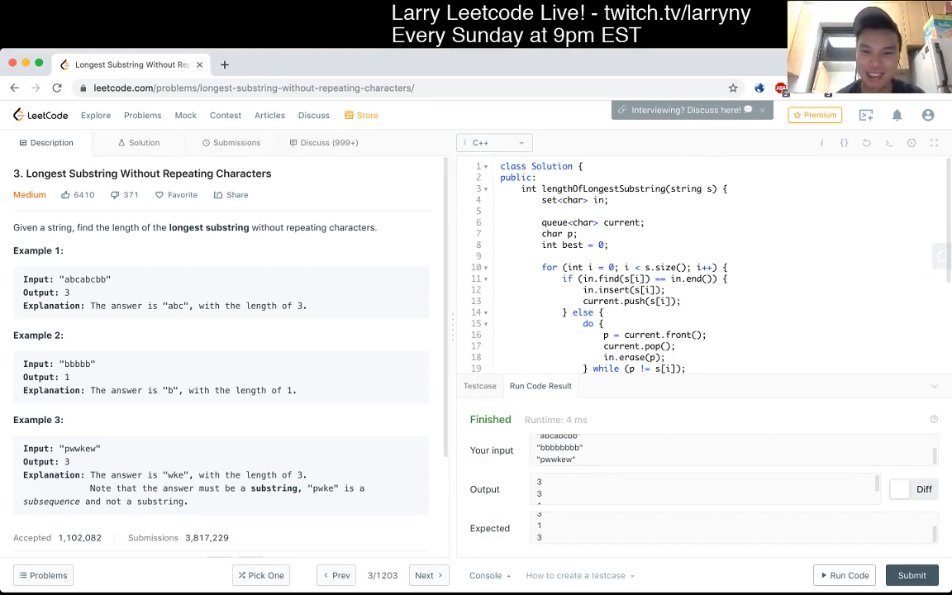
{"action": "scroll", "scroll_direction": "down", "scroll_amount": 3}
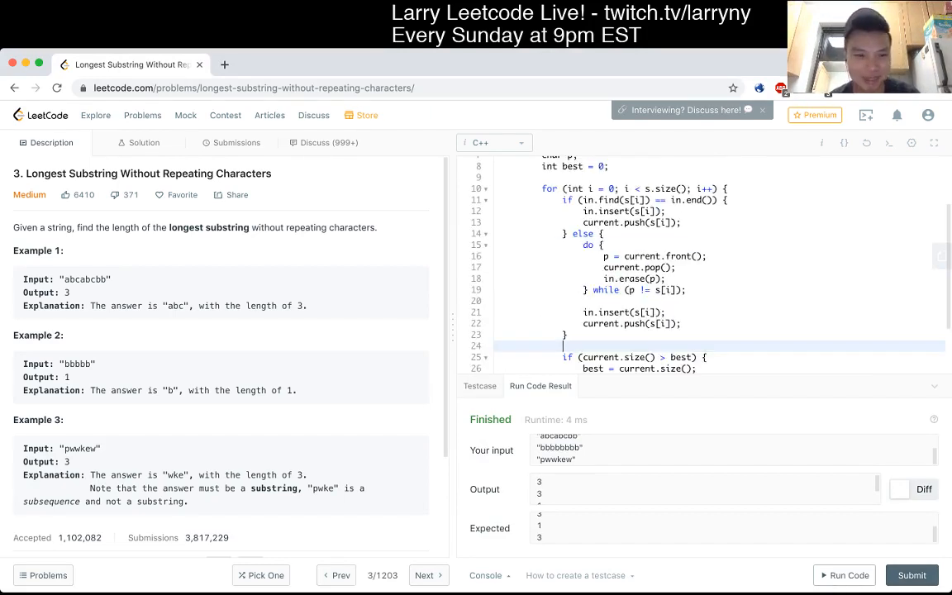
{"action": "left_click", "coordinate": [237, 142]}
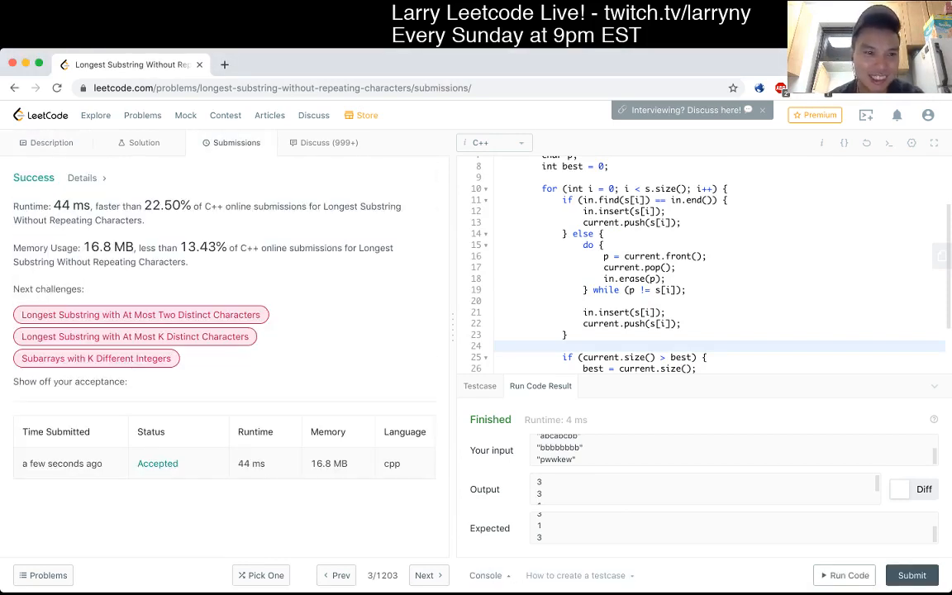
Review the Accepted 44 ms result, highlight the sliding-window loop, and return to the Description
{"action": "left_click_drag", "start_coordinate": [139, 247], "coordinate": [72, 288]}
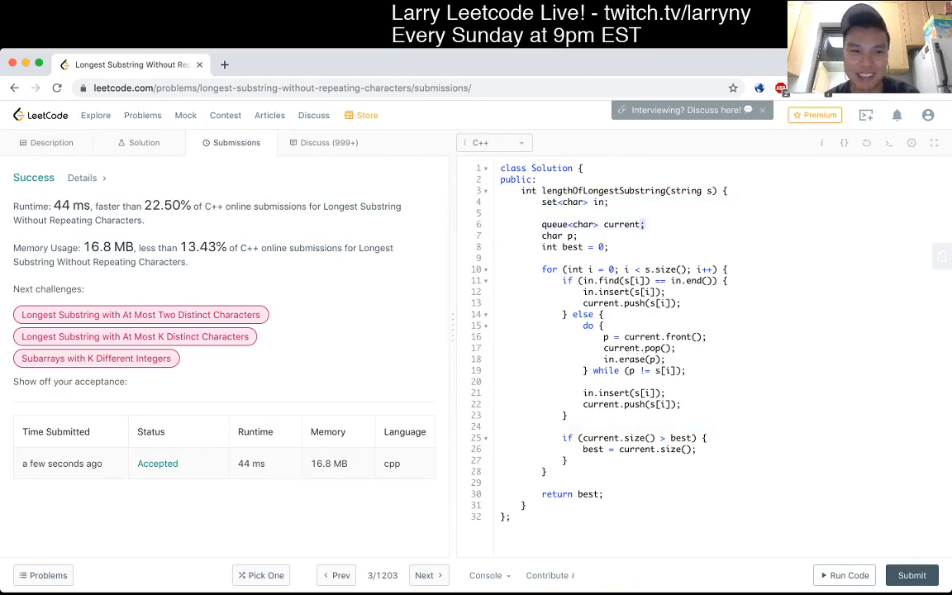
{"action": "left_click_drag", "start_coordinate": [545, 201], "coordinate": [645, 224]}
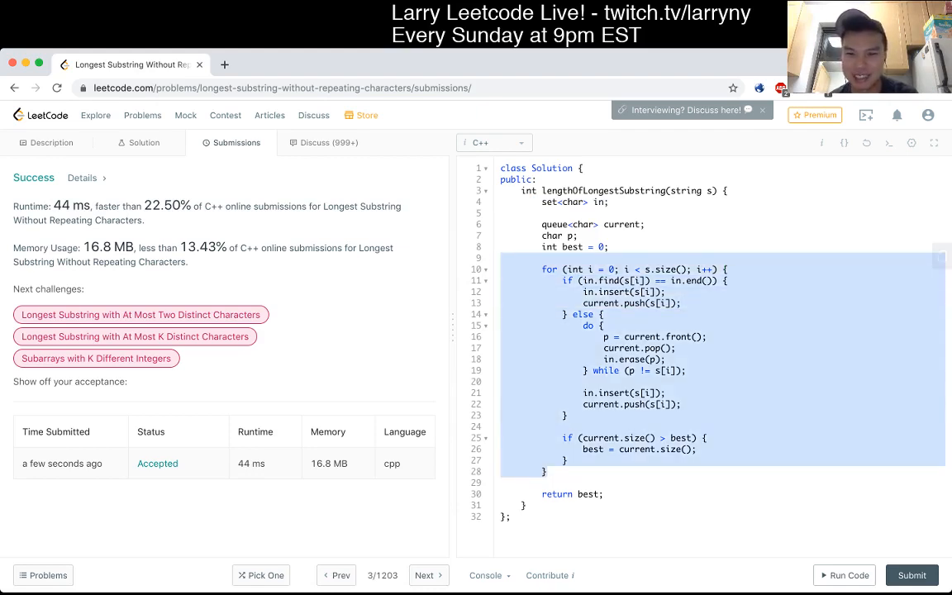
{"action": "left_click", "coordinate": [666, 392]}
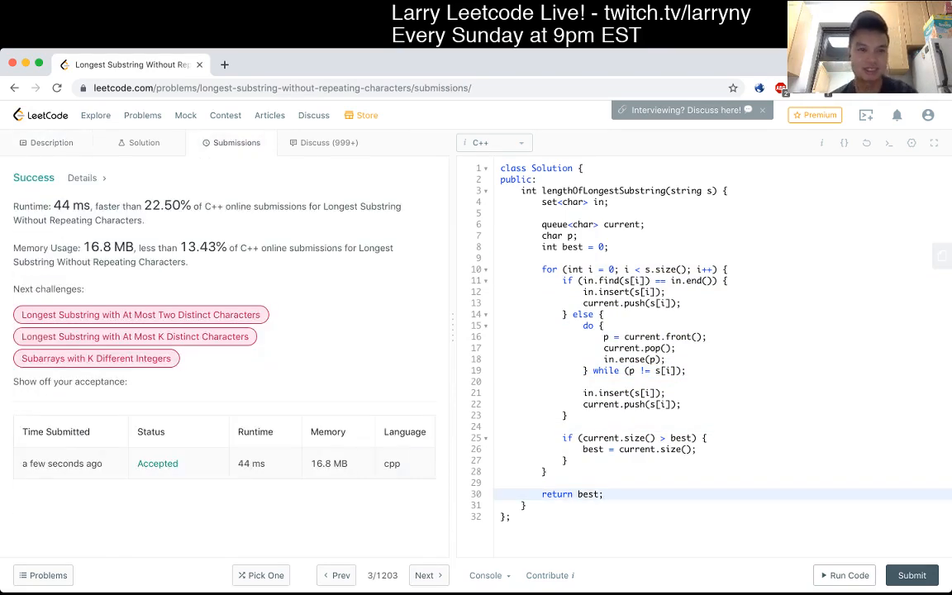
{"action": "left_click", "coordinate": [52, 142]}
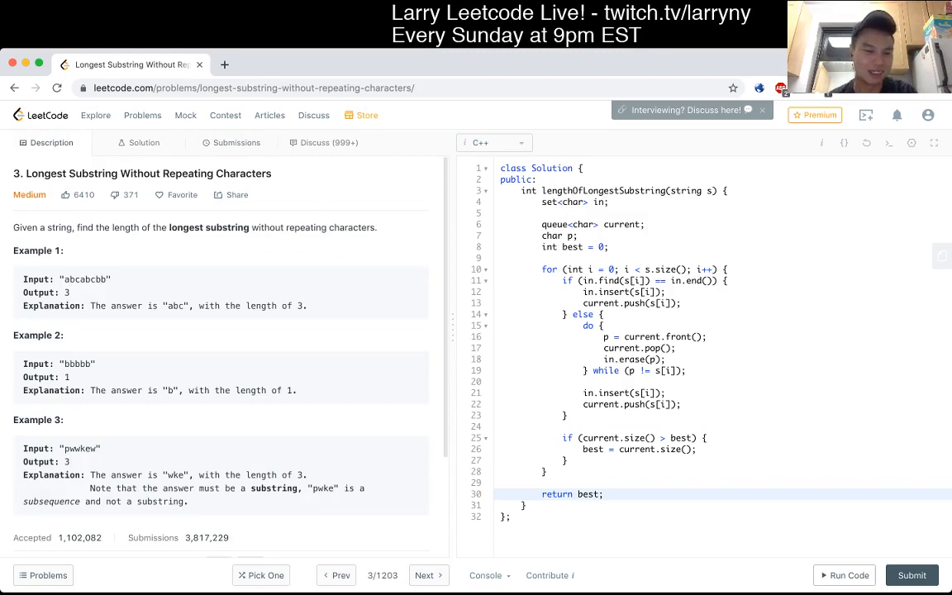